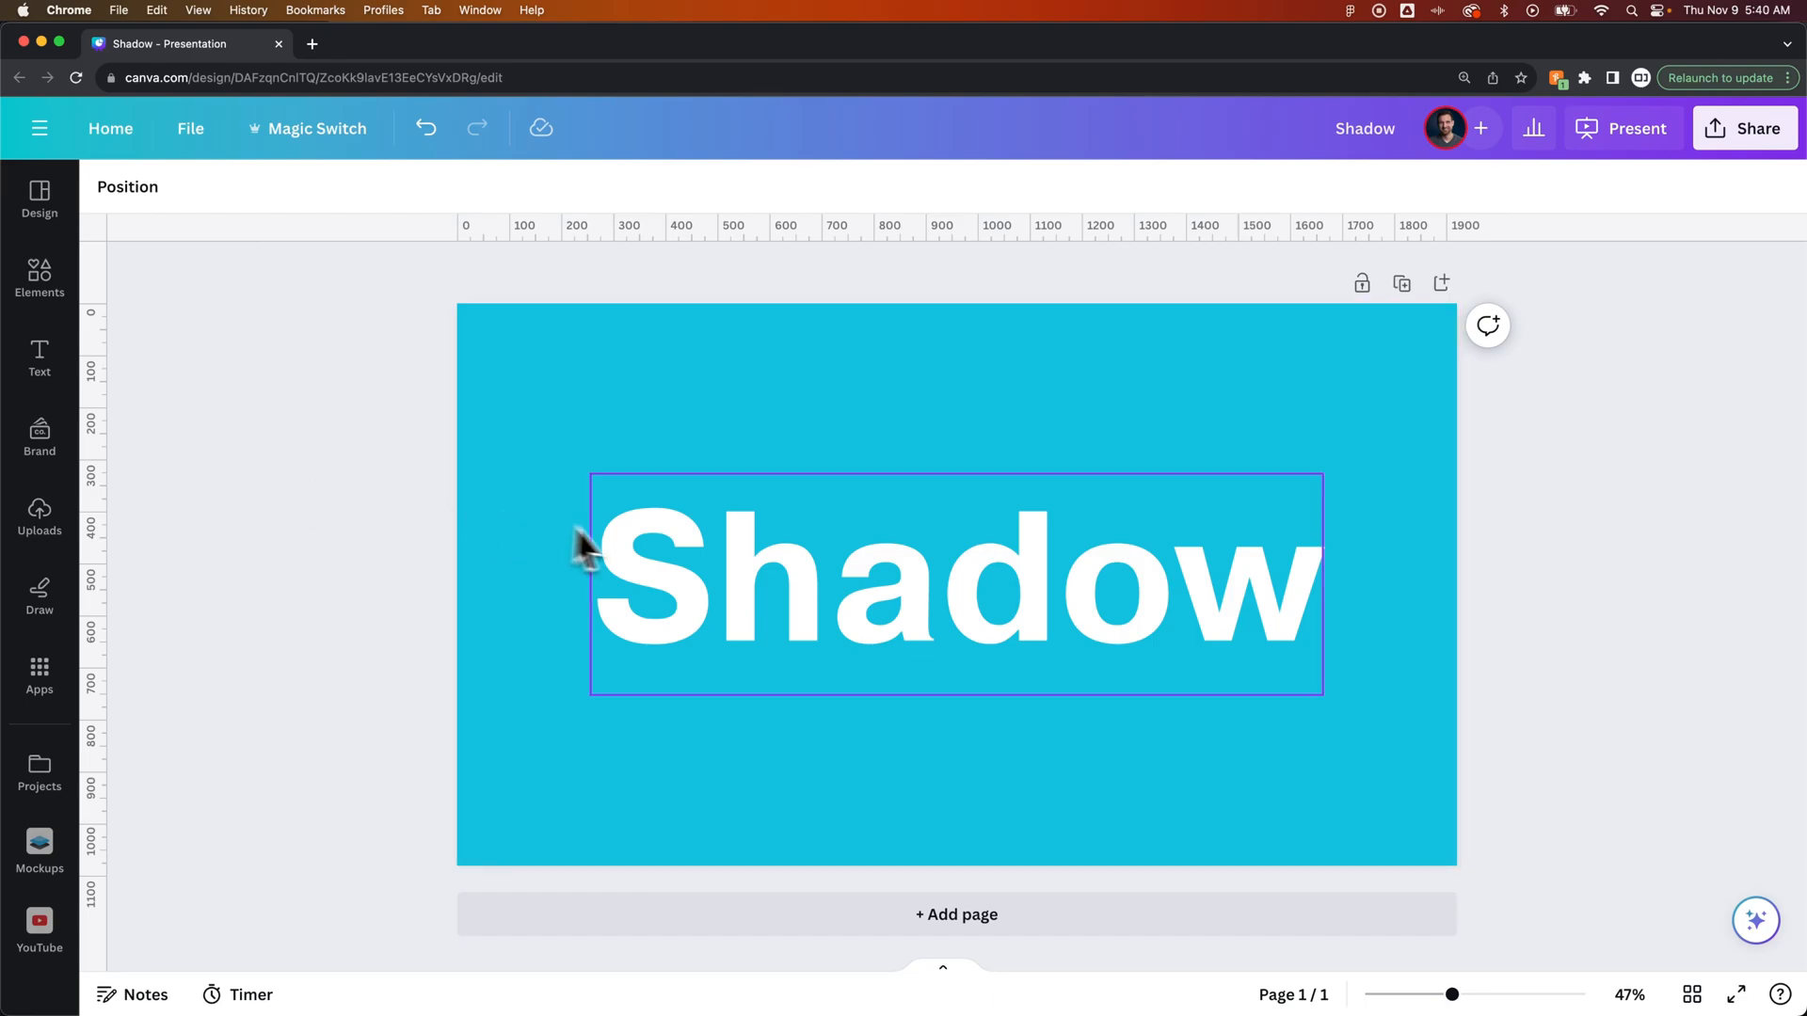
- Select the bold white 'Shadow' text box on the cyan slide
{"action": "left_click", "coordinate": [955, 582]}
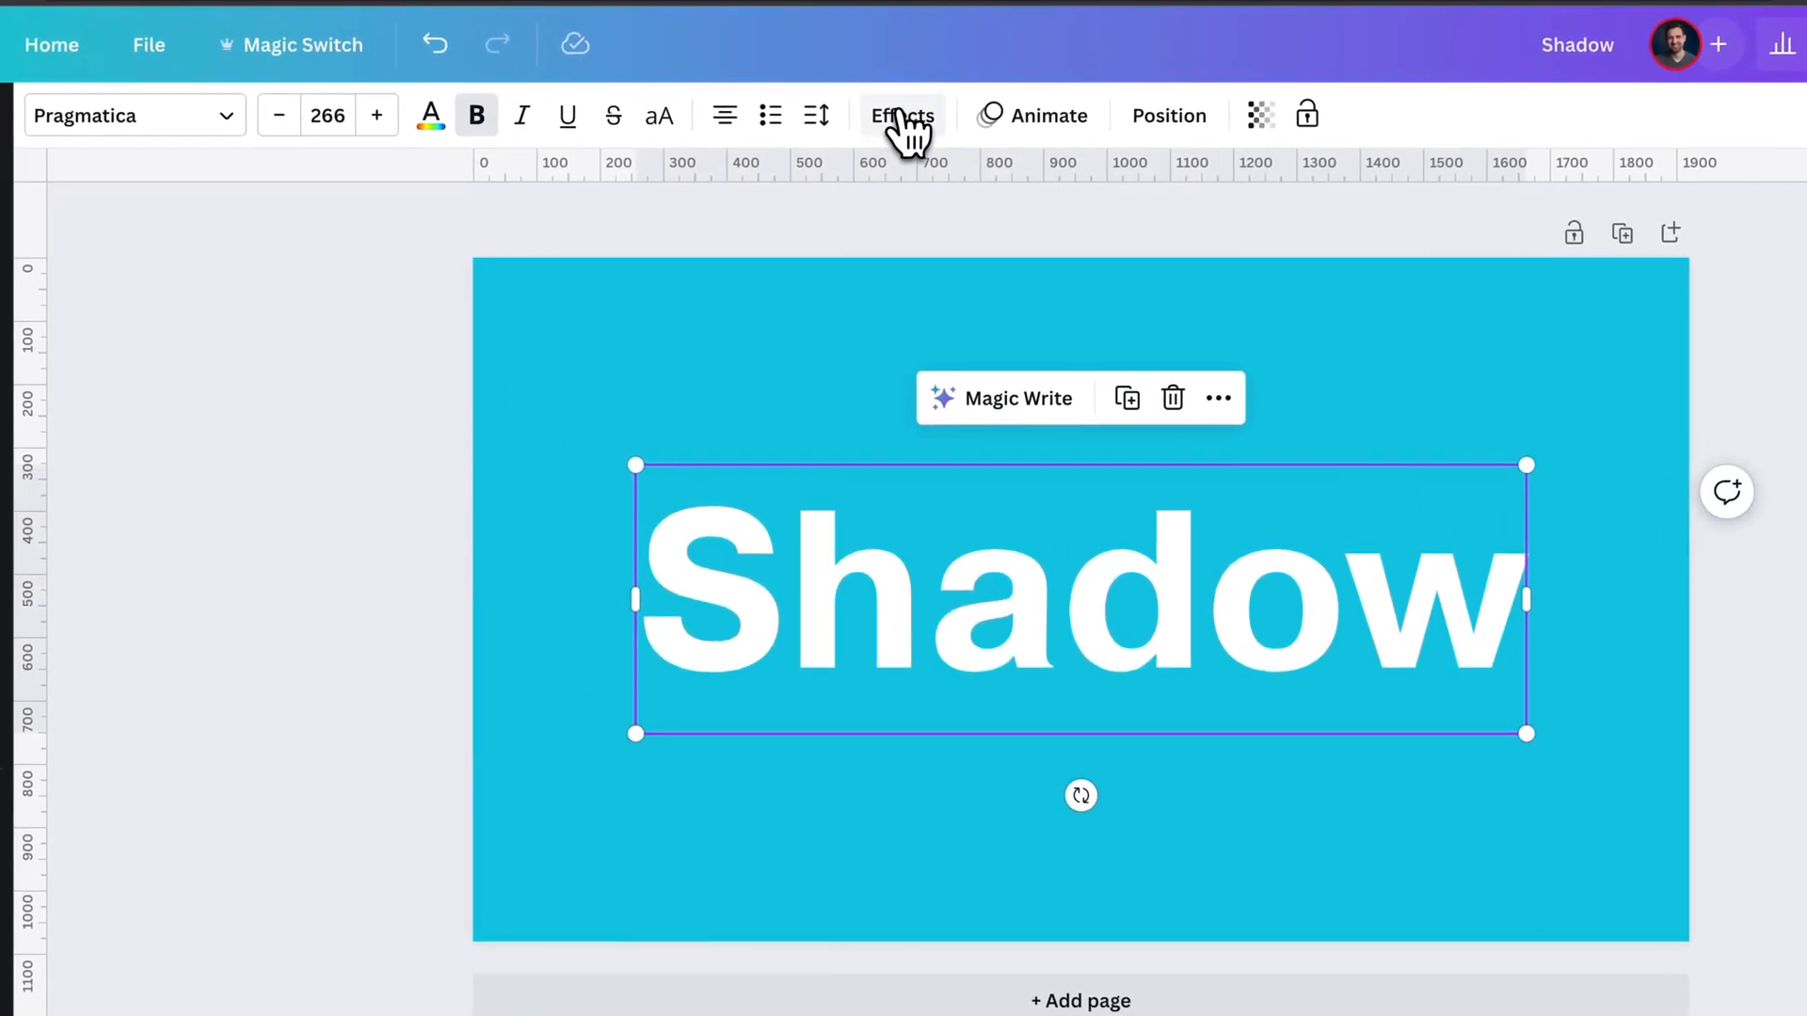
- Apply the Lift effect to 'Shadow', trying intensities 0 to 100 before settling on 50
{"action": "left_click", "coordinate": [899, 114]}
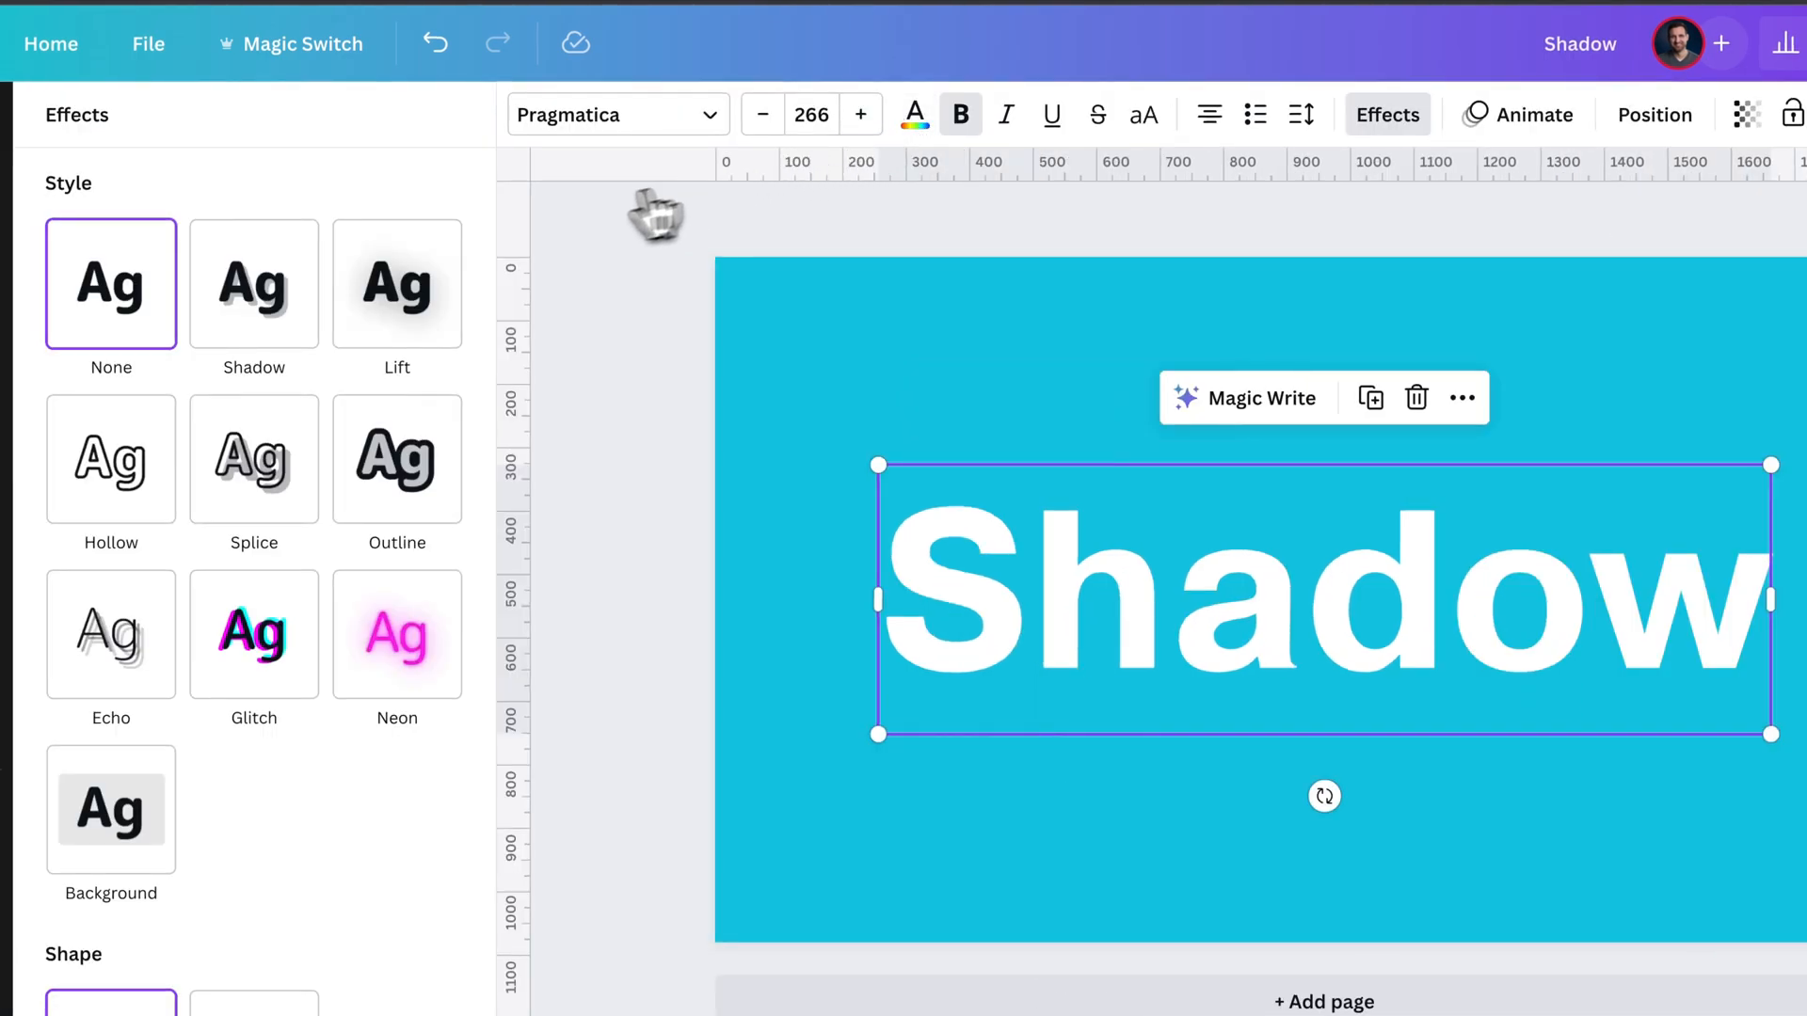
{"action": "mouse_move", "coordinate": [88, 219]}
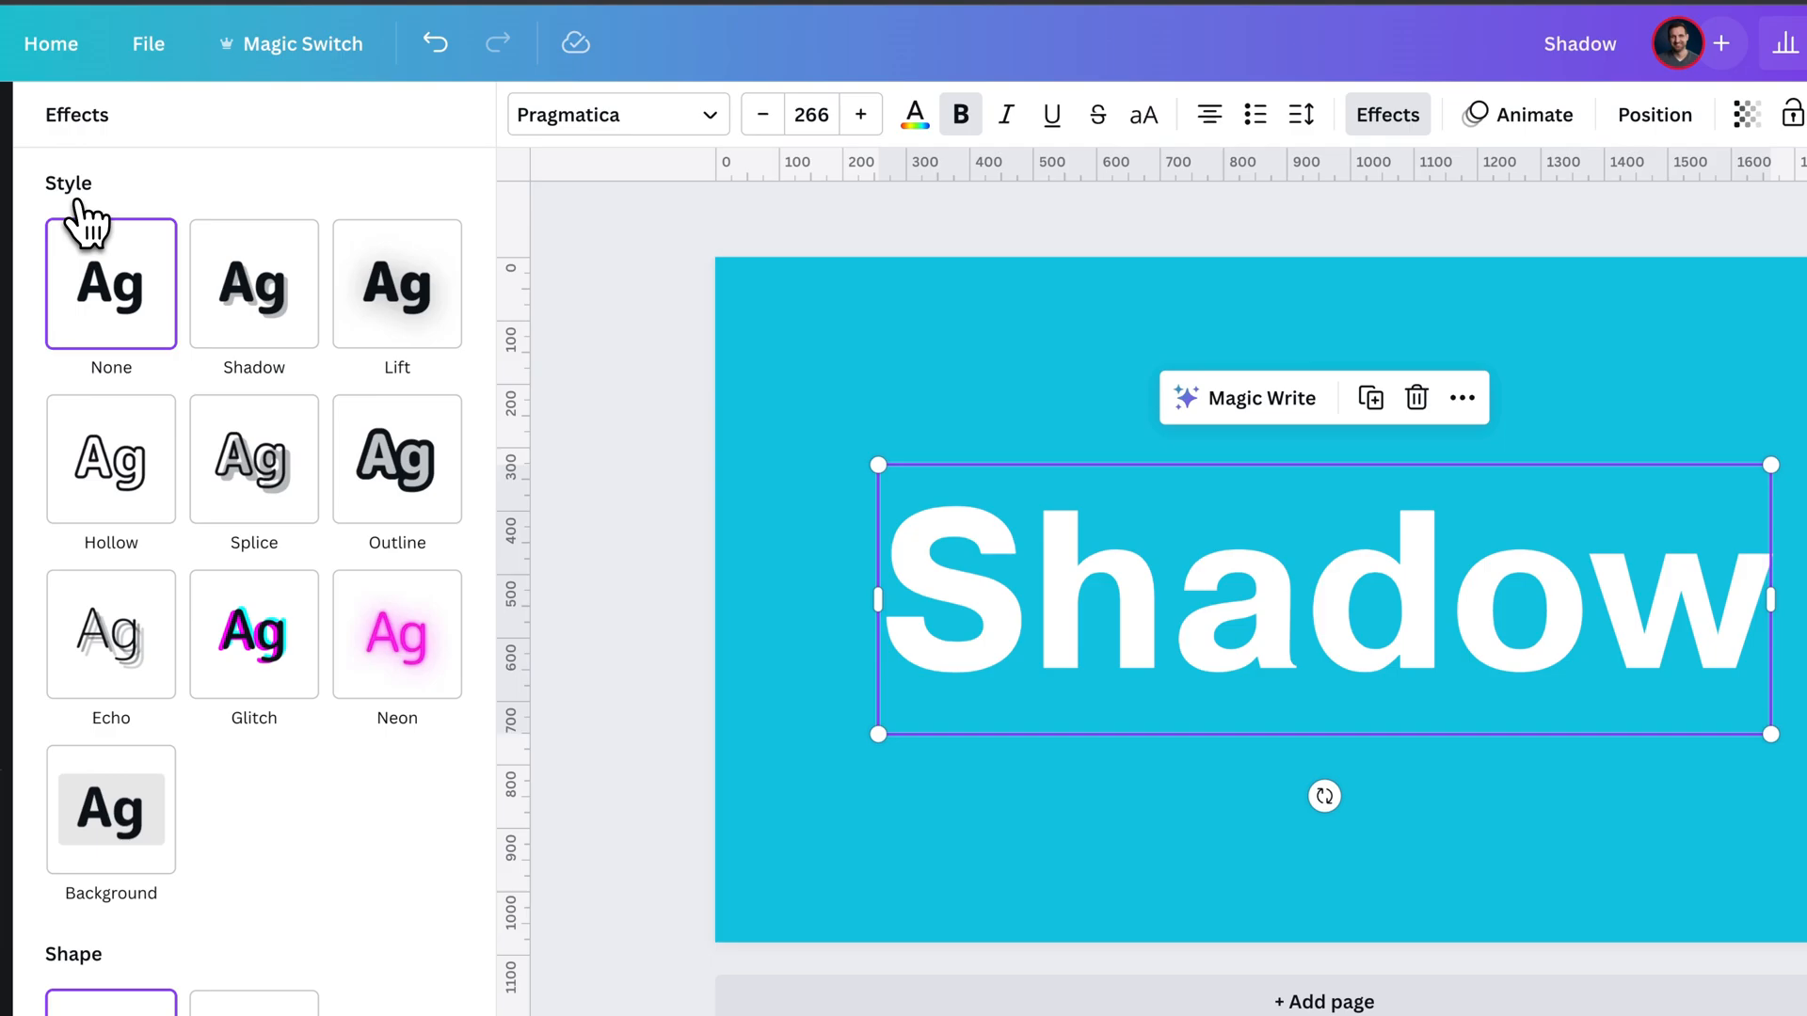
{"action": "mouse_move", "coordinate": [396, 284]}
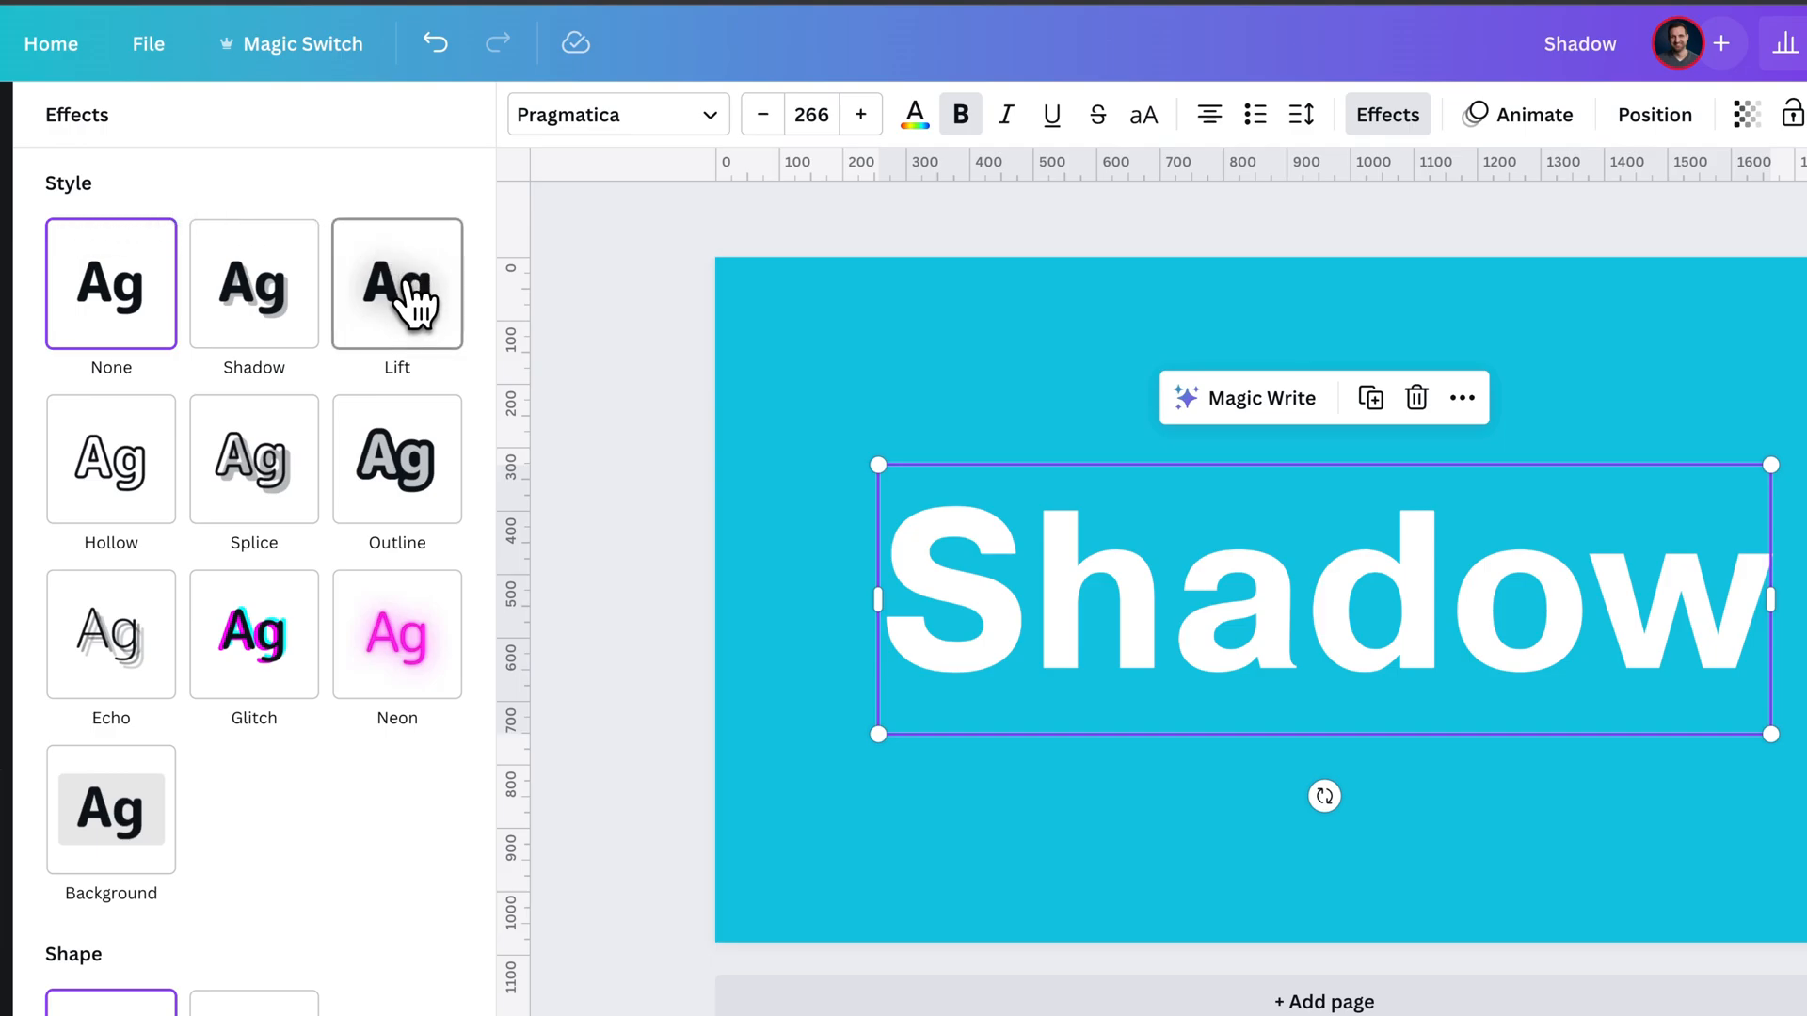
{"action": "left_click", "coordinate": [396, 283]}
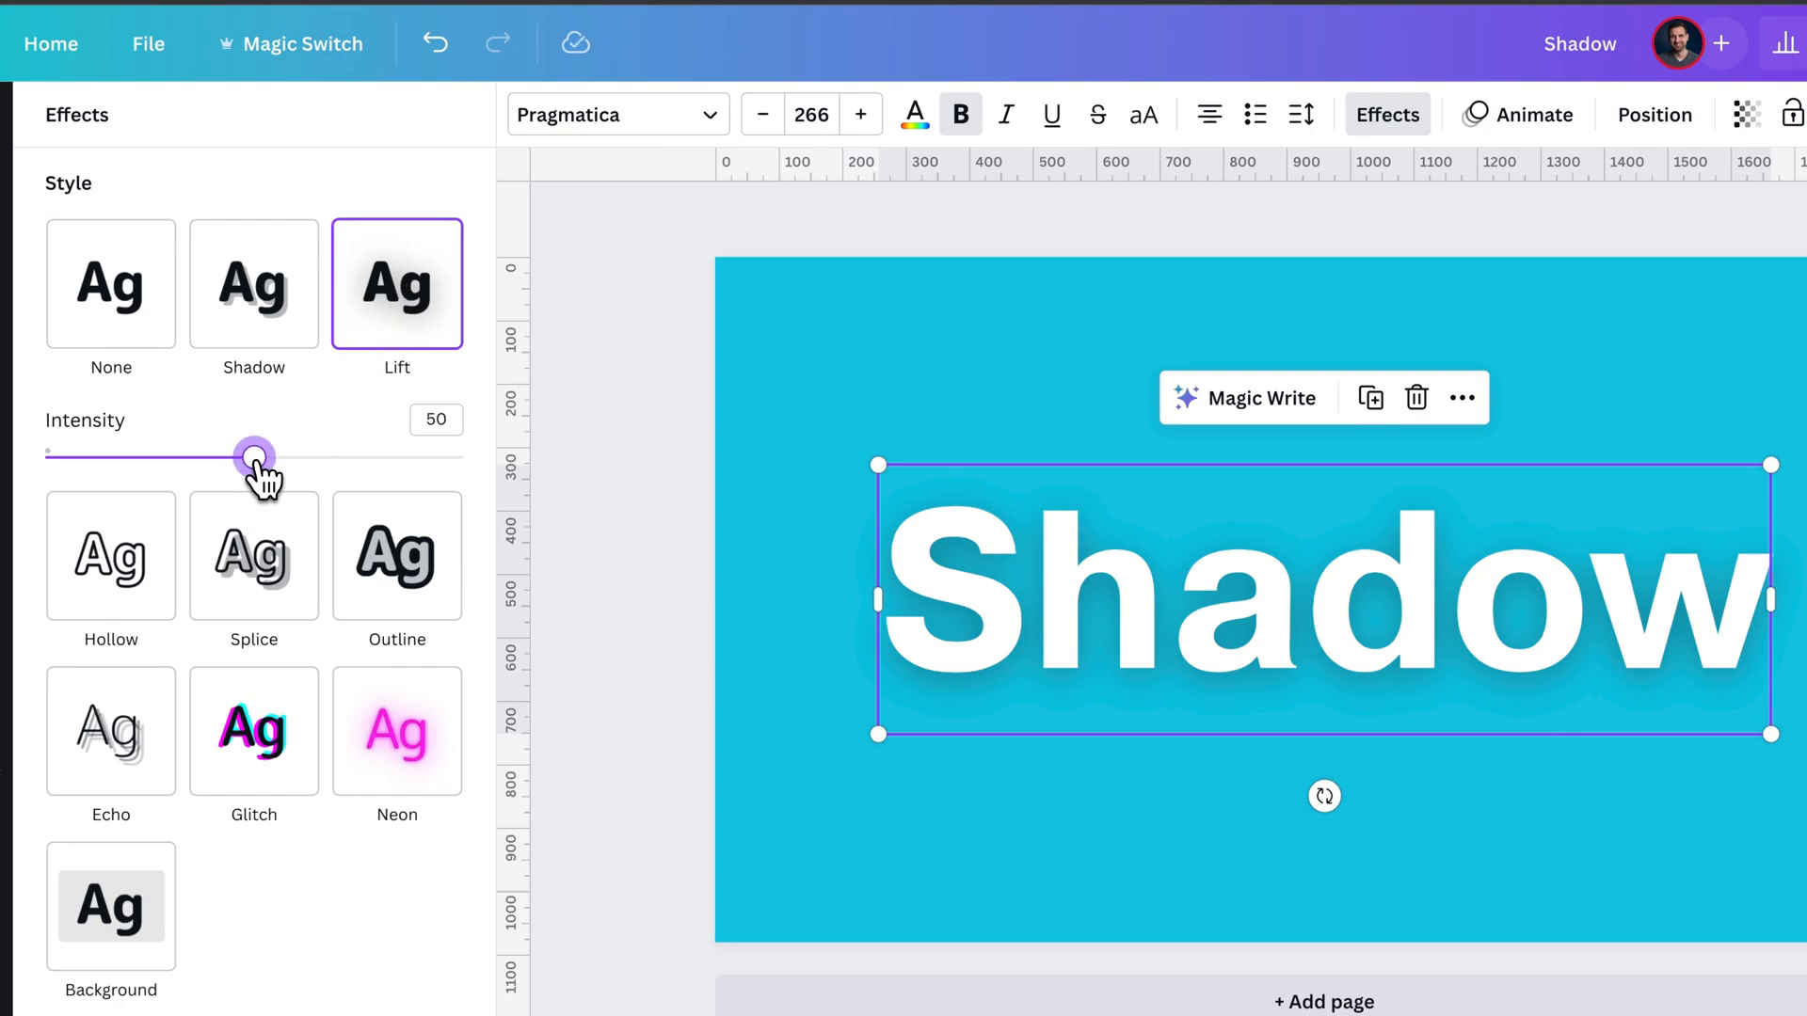
{"action": "left_click_drag", "start_coordinate": [253, 456], "coordinate": [44, 456]}
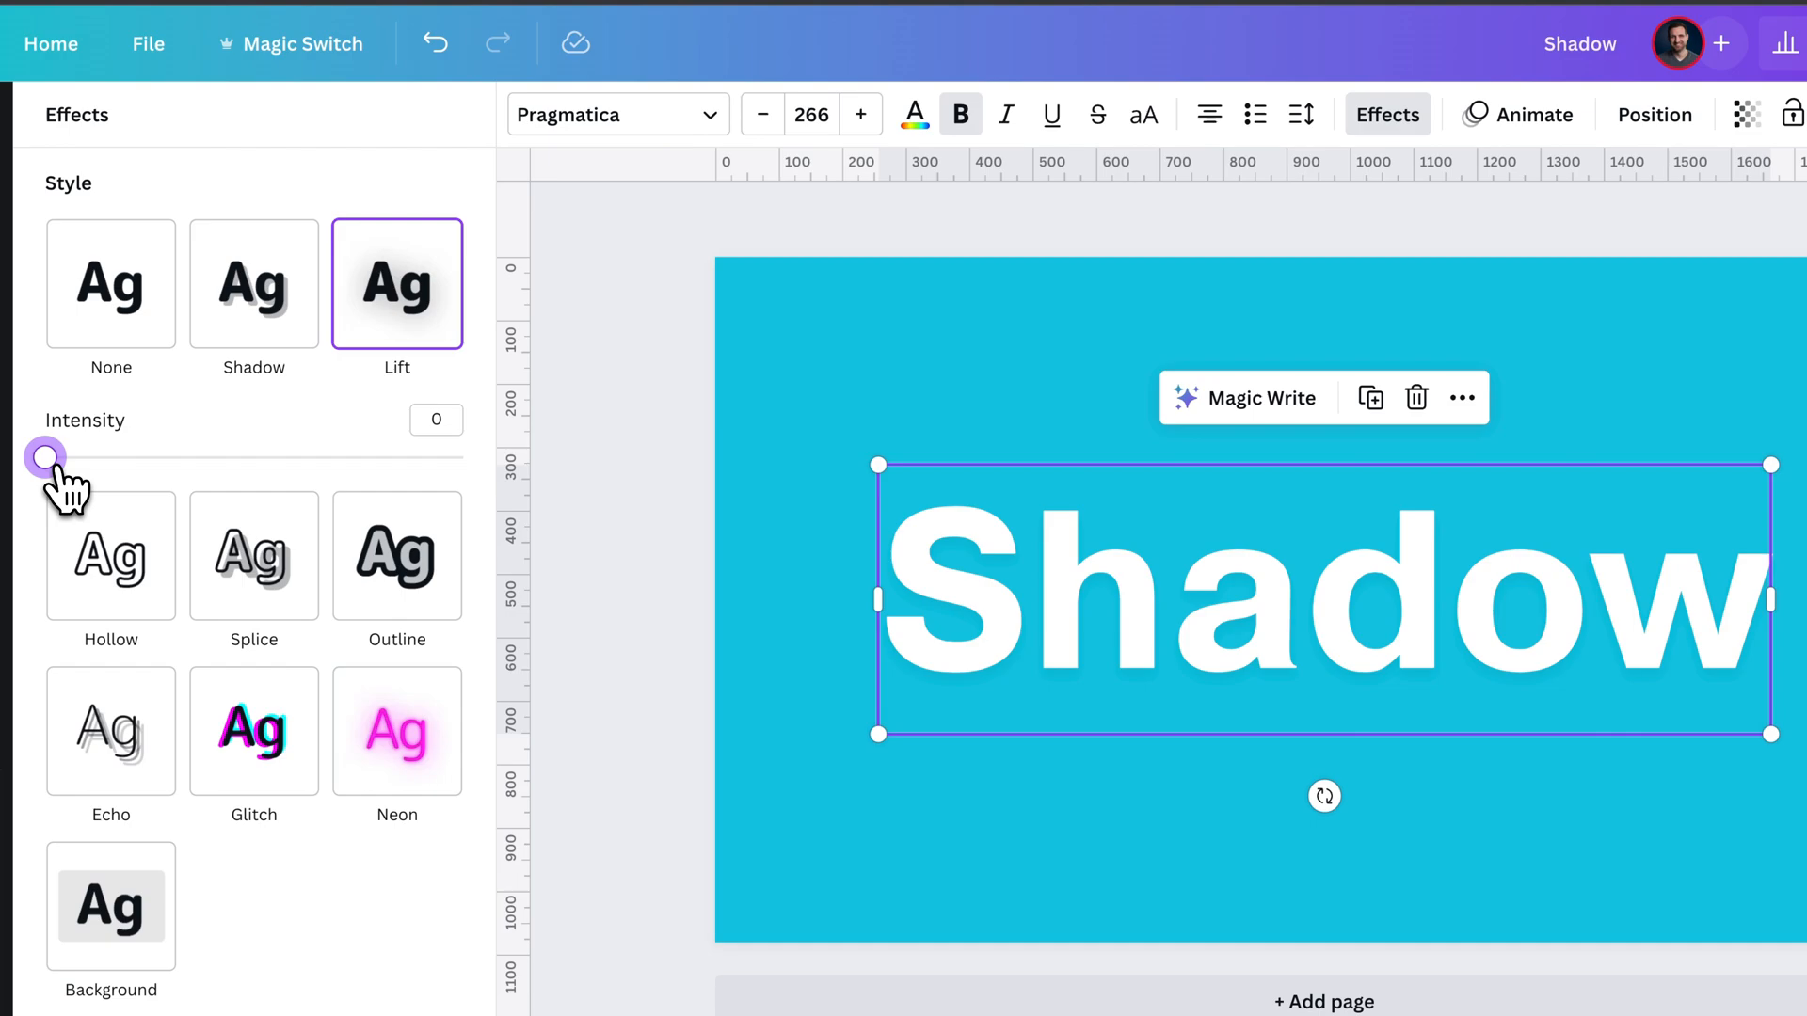
{"action": "left_click_drag", "start_coordinate": [46, 456], "coordinate": [461, 456]}
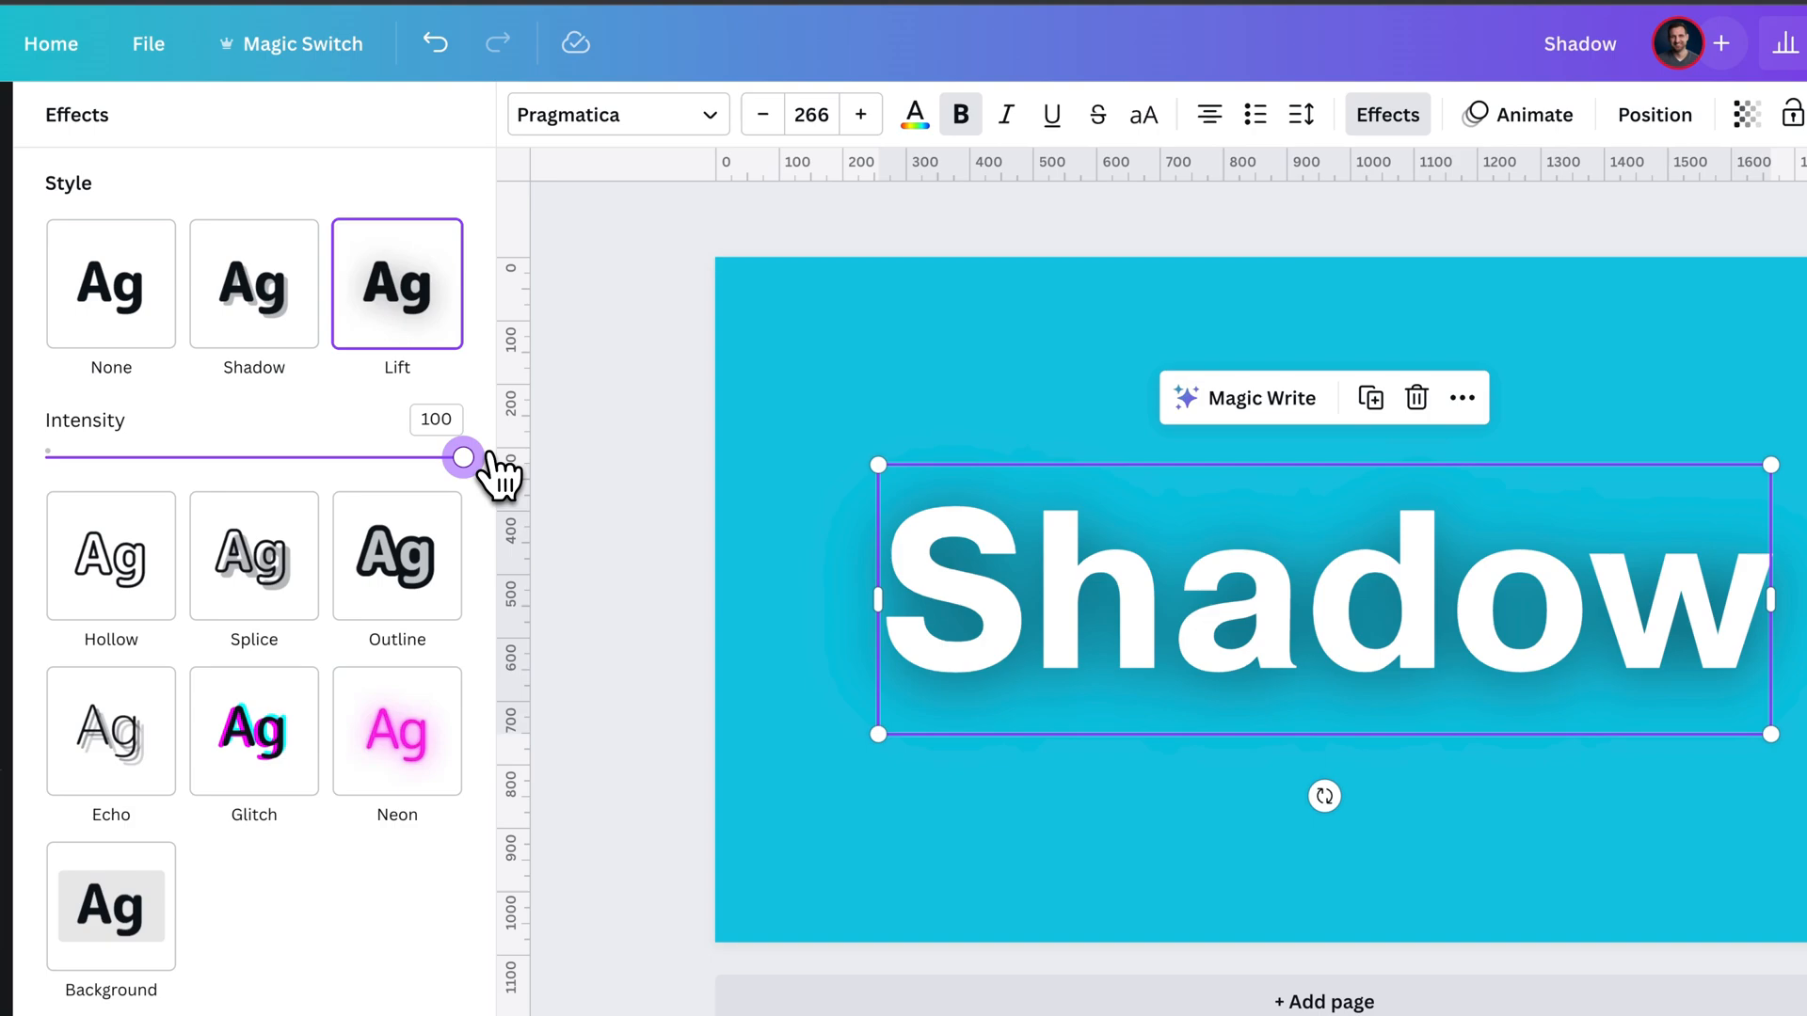
{"action": "mouse_move", "coordinate": [493, 478]}
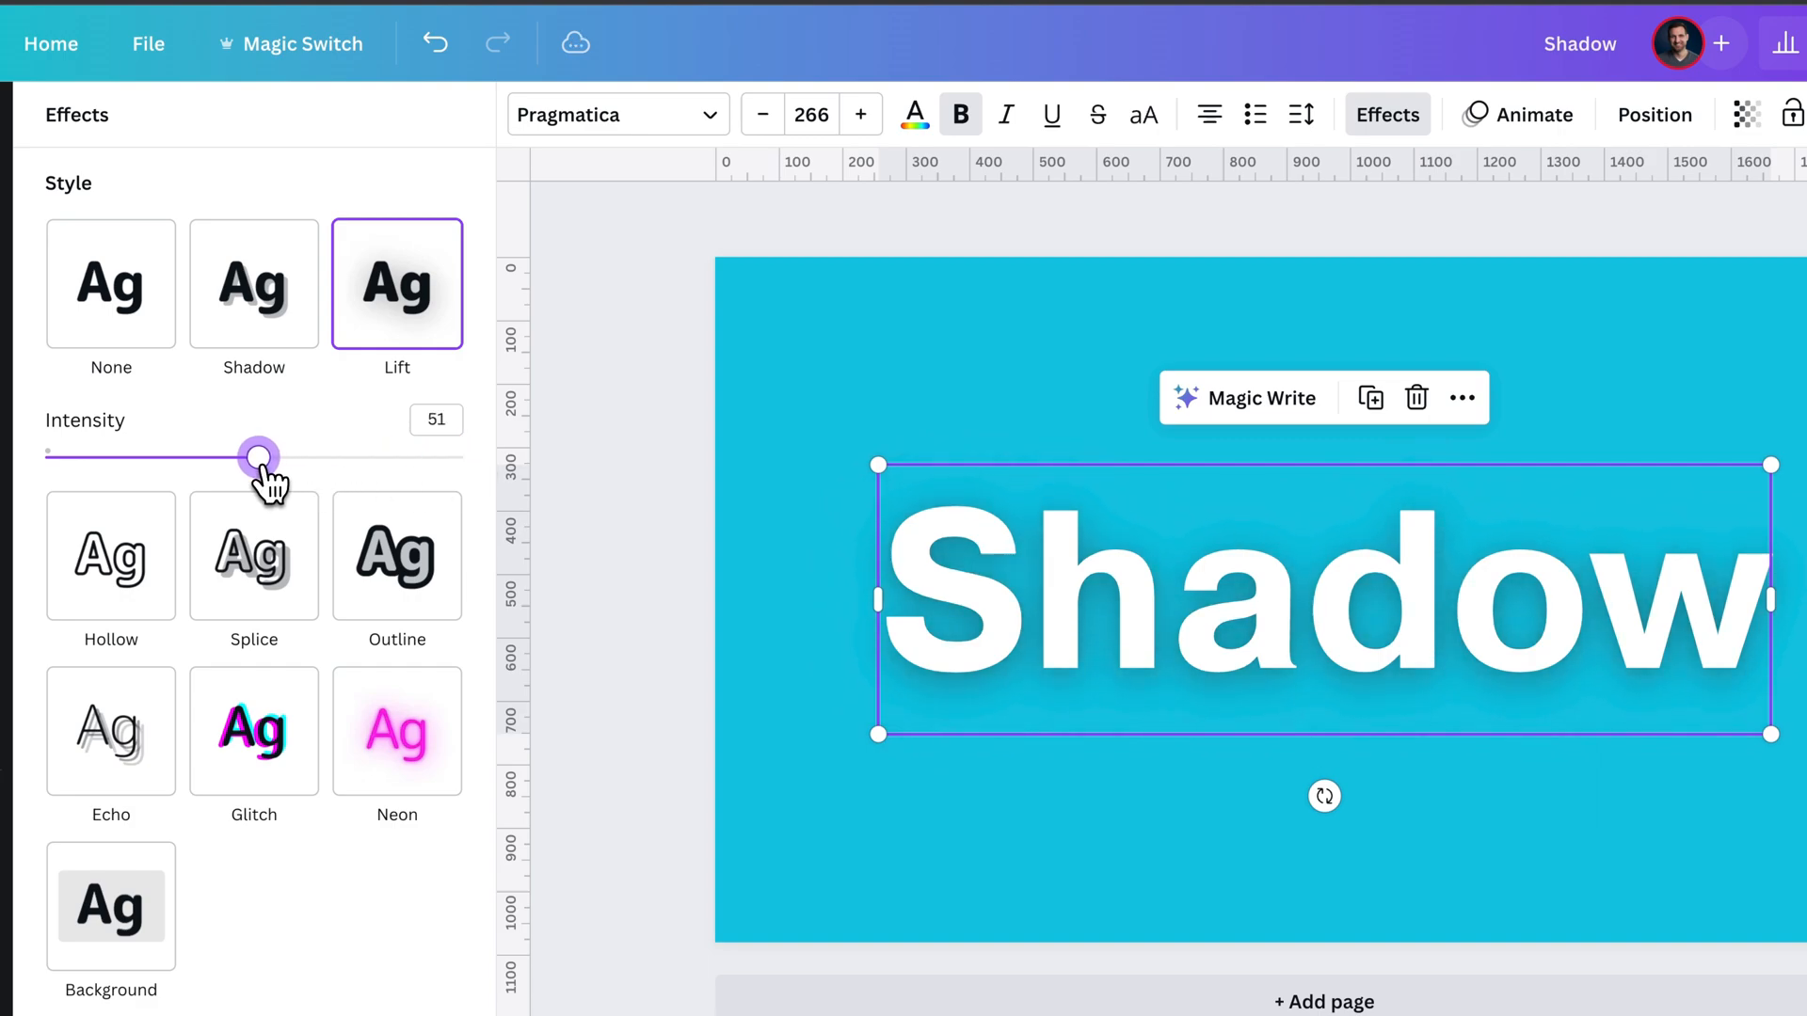
{"action": "left_click_drag", "start_coordinate": [258, 456], "coordinate": [255, 455]}
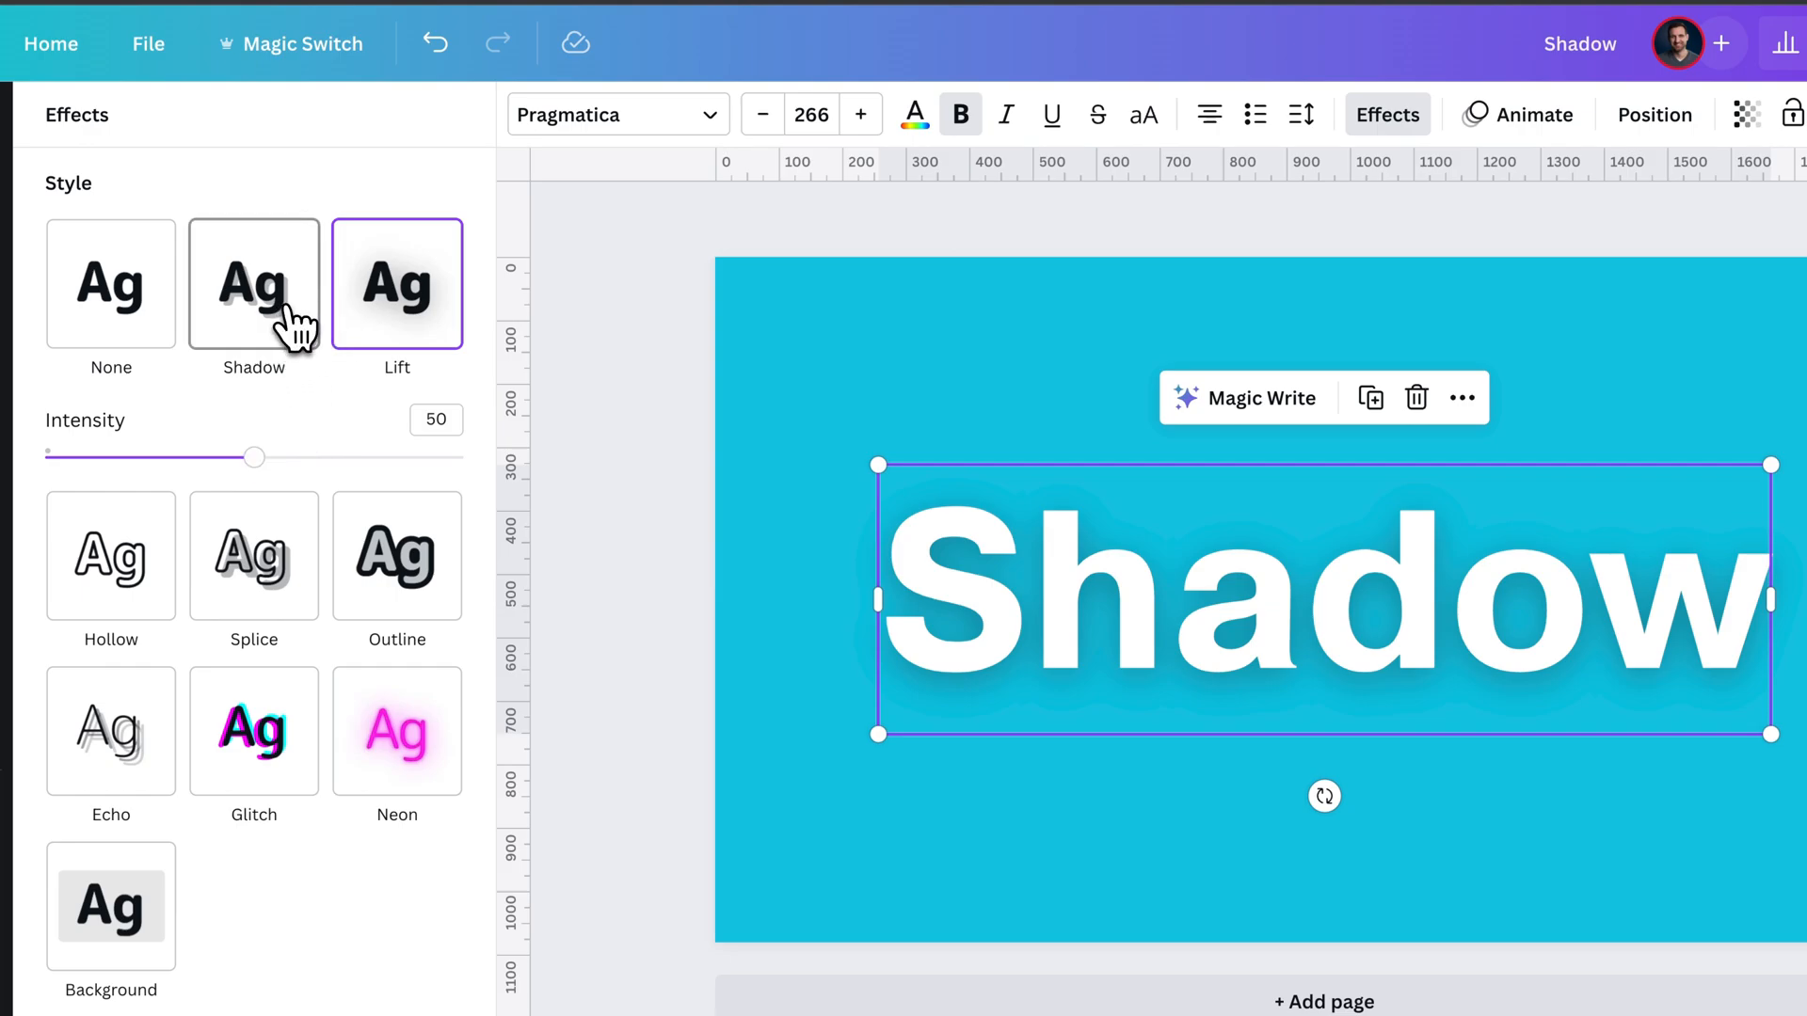
- Switch 'Shadow' to the Shadow effect and try an aqua shadow color
{"action": "left_click", "coordinate": [253, 282]}
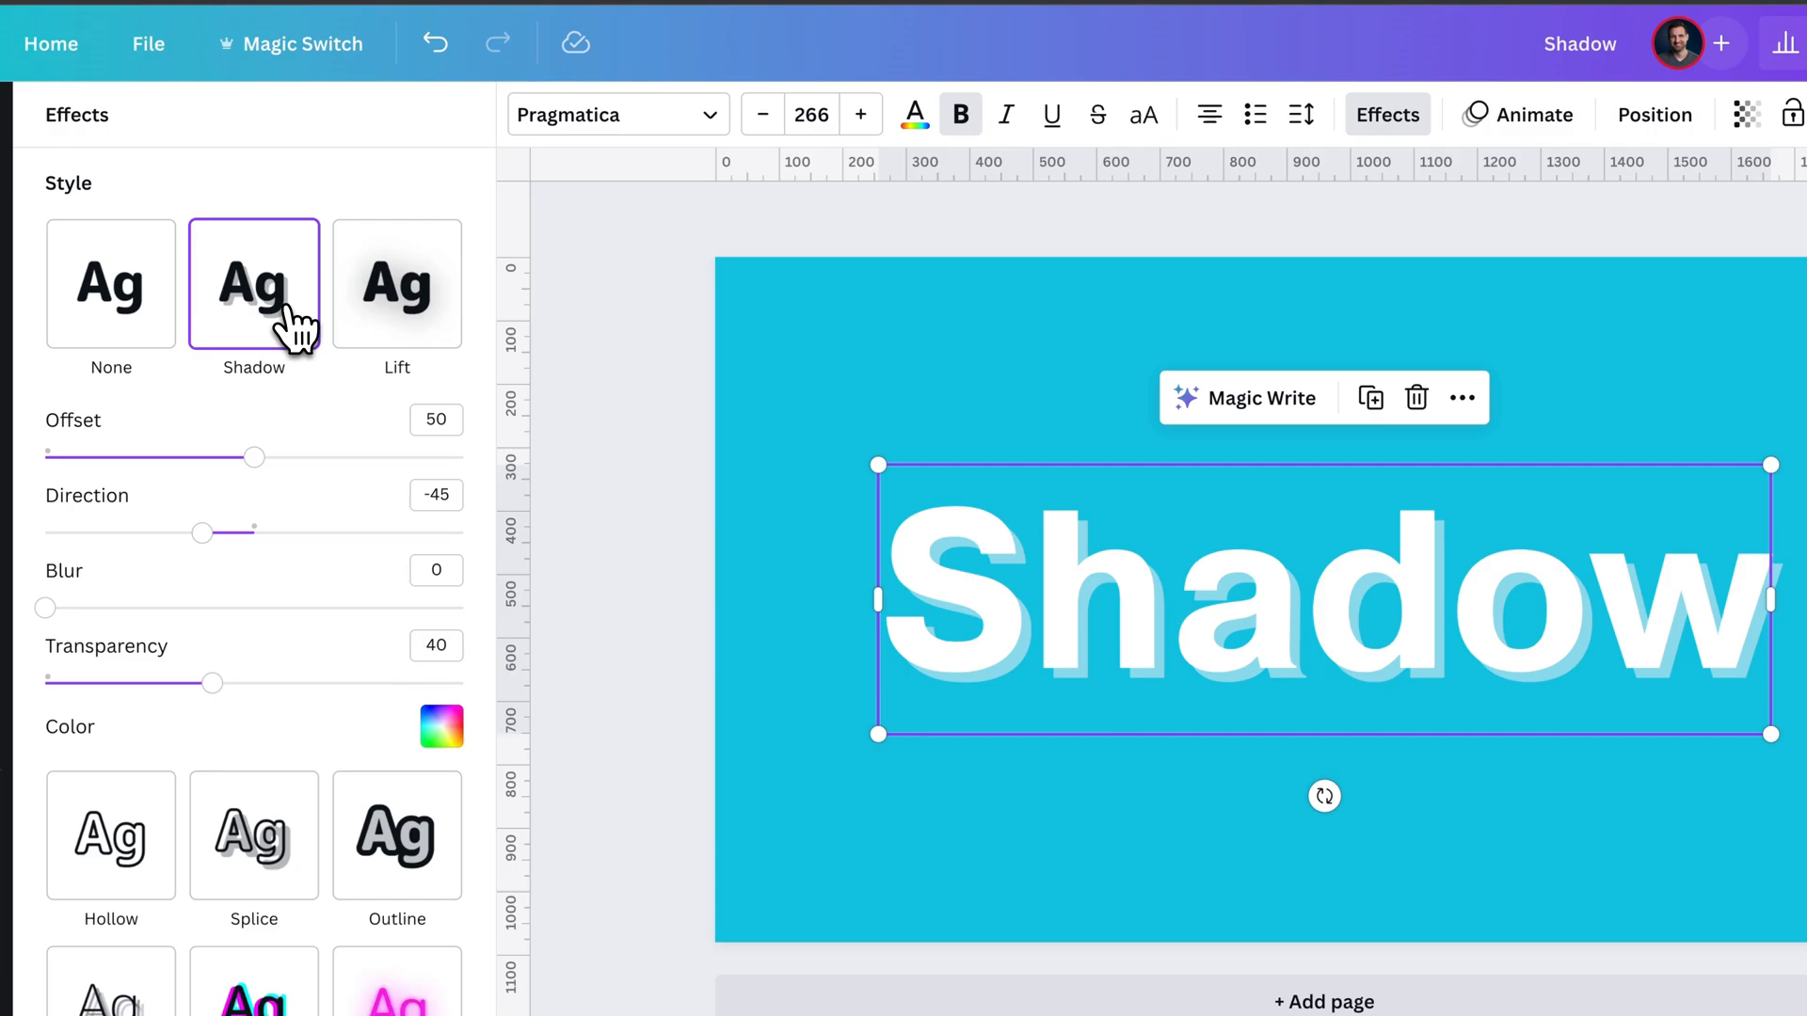
{"action": "mouse_move", "coordinate": [81, 744]}
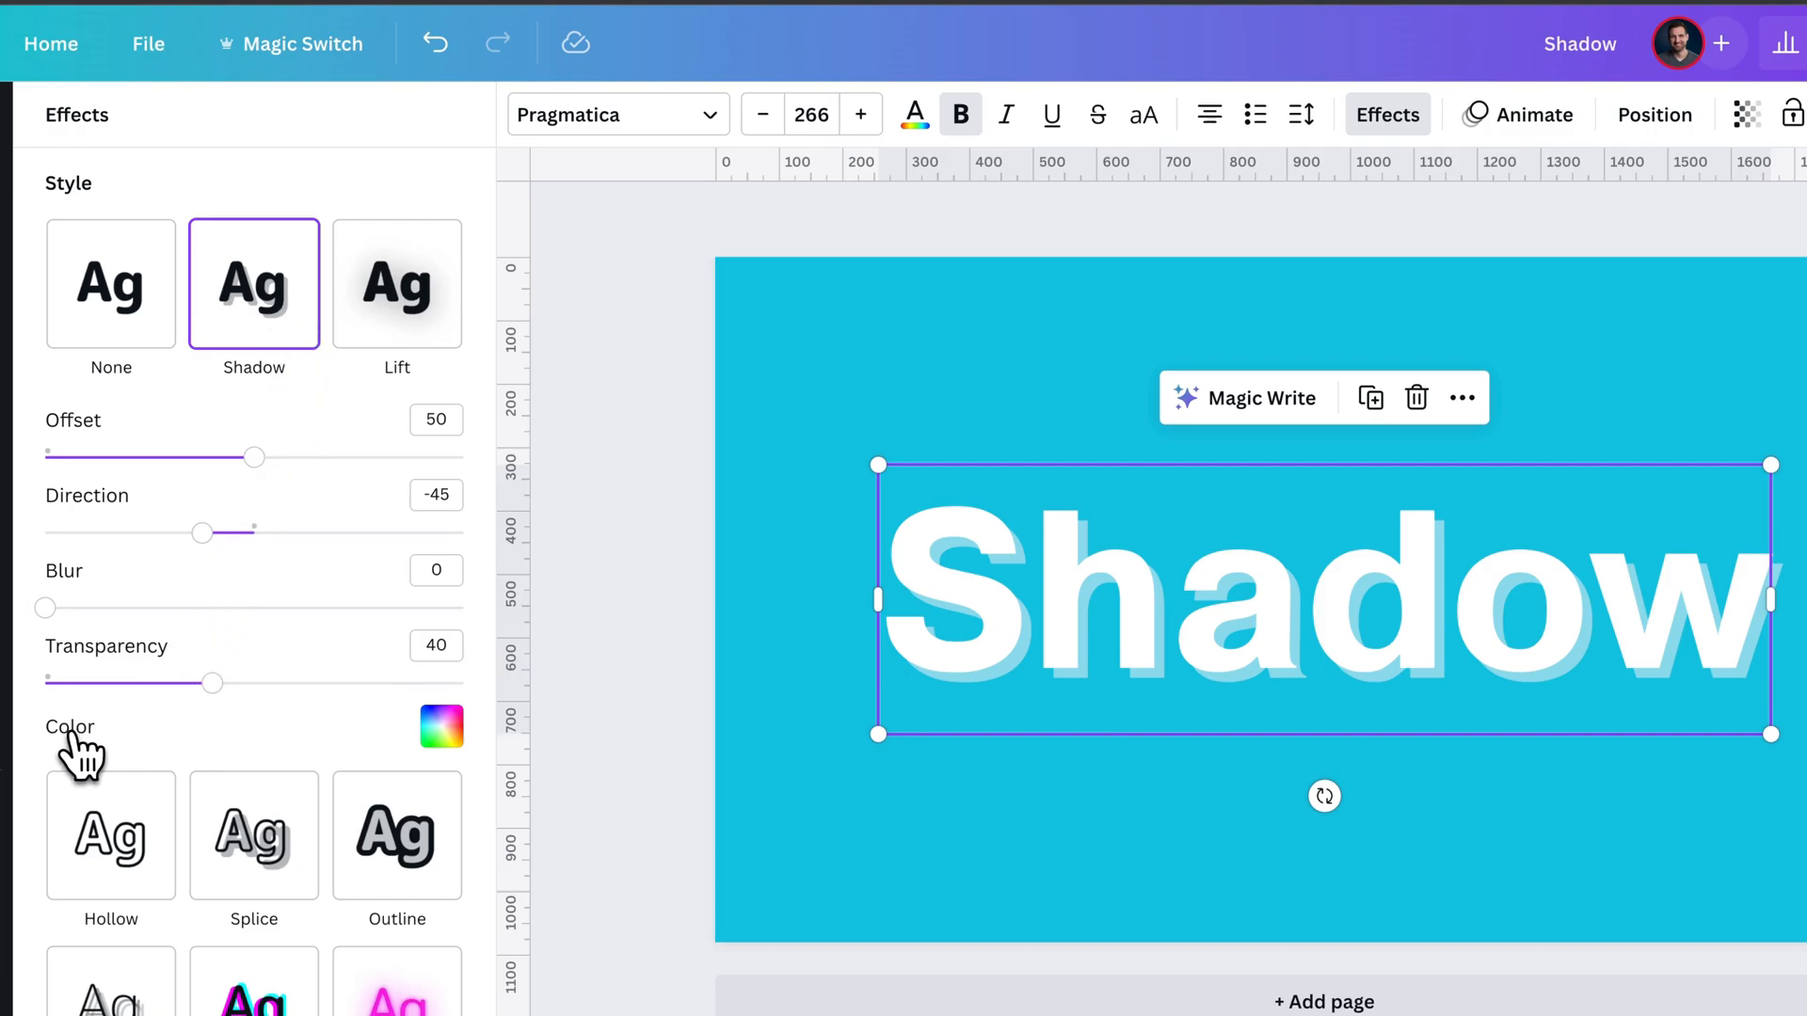
{"action": "mouse_move", "coordinate": [442, 728]}
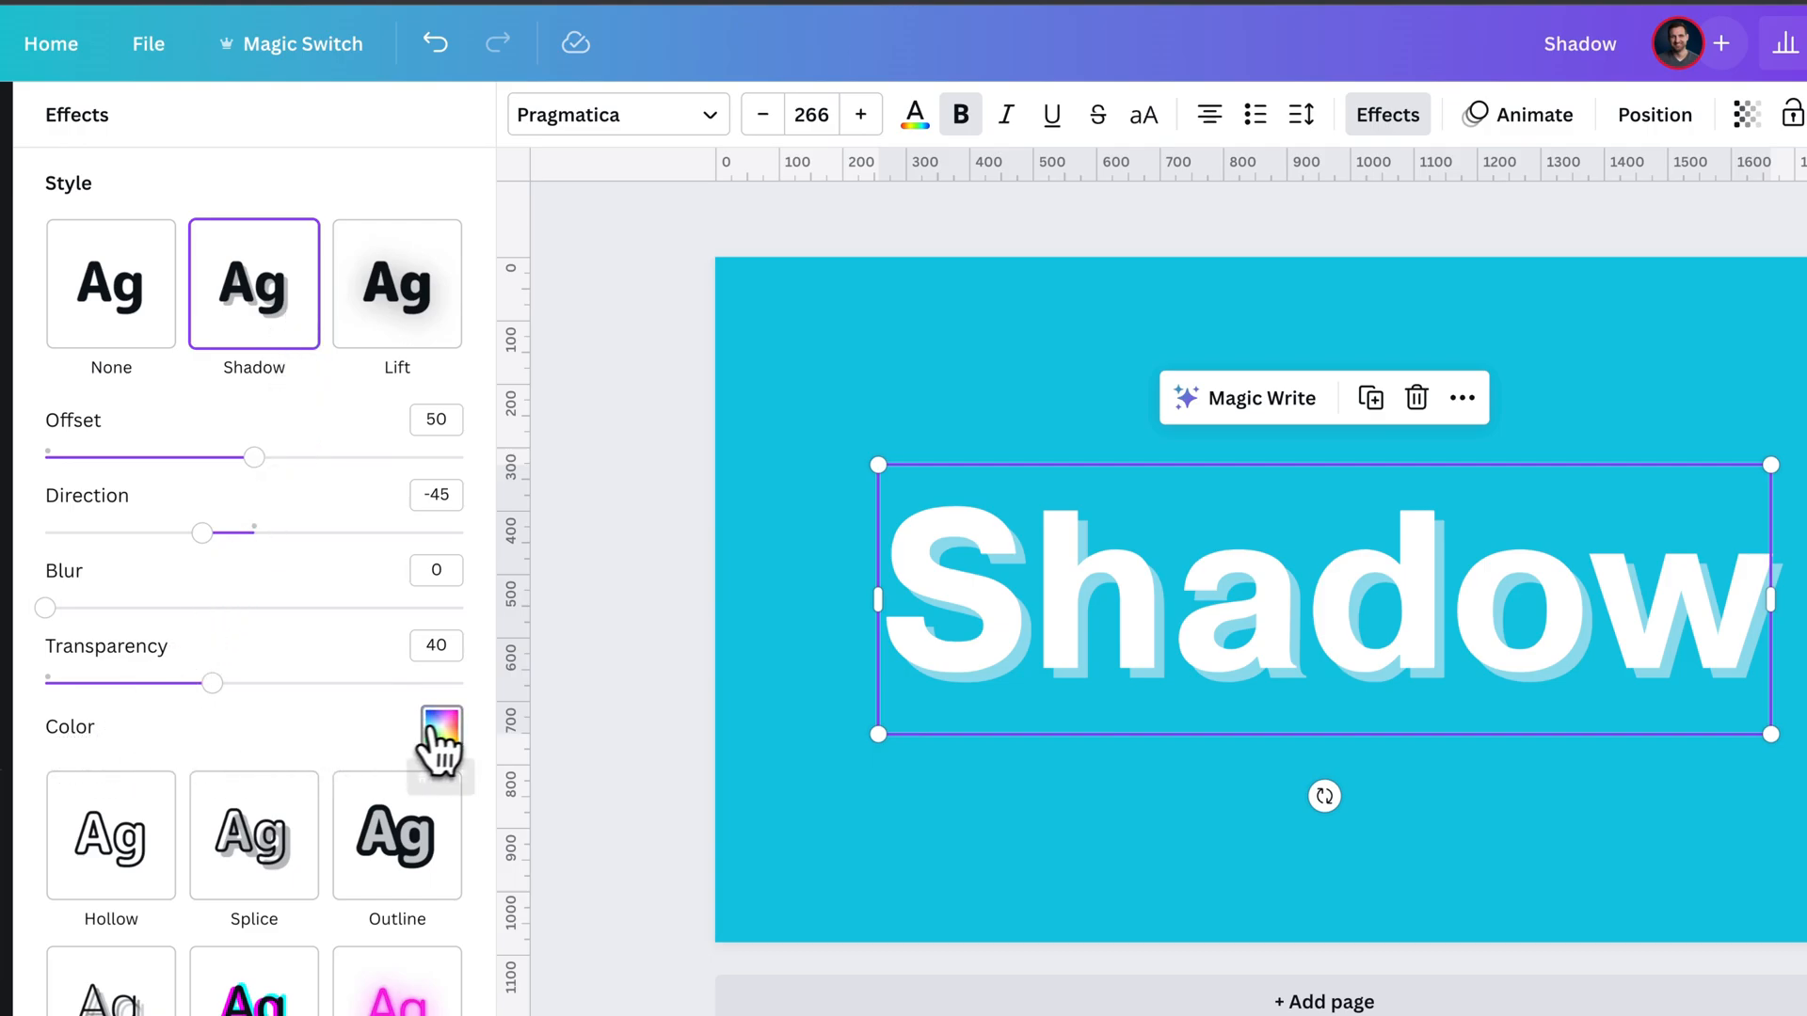
{"action": "left_click", "coordinate": [441, 725]}
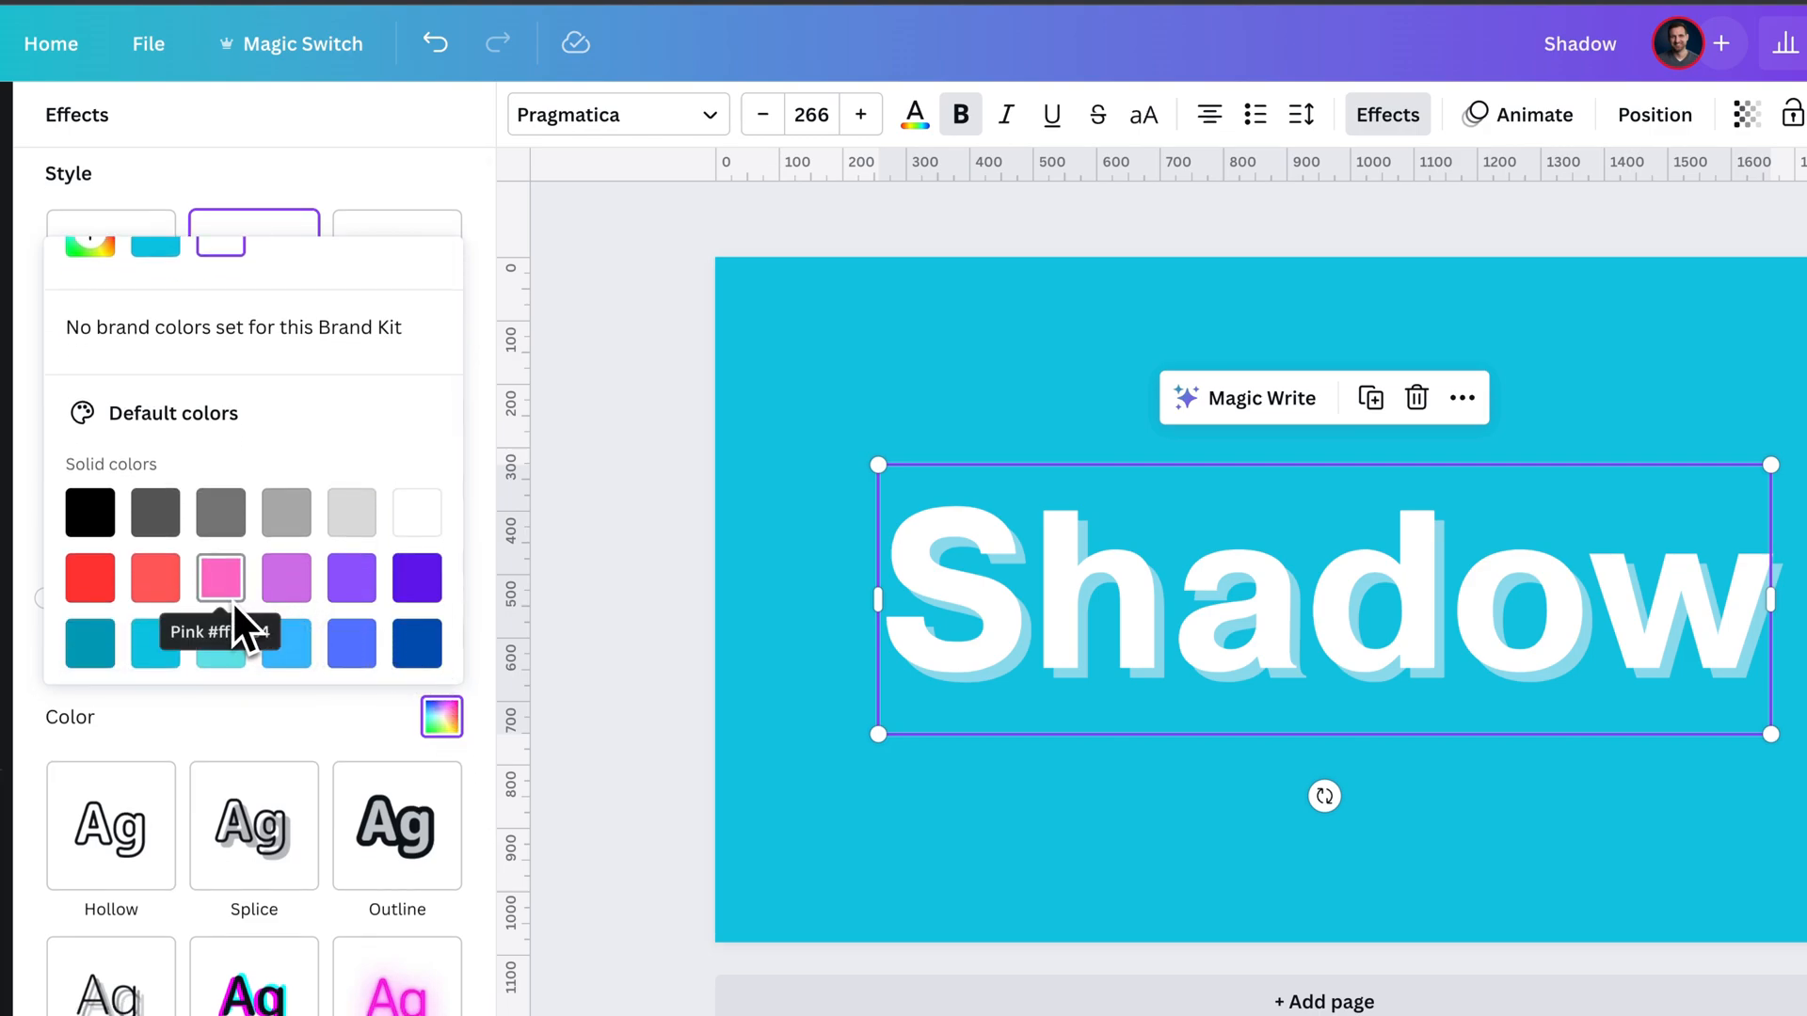
{"action": "left_click", "coordinate": [153, 643]}
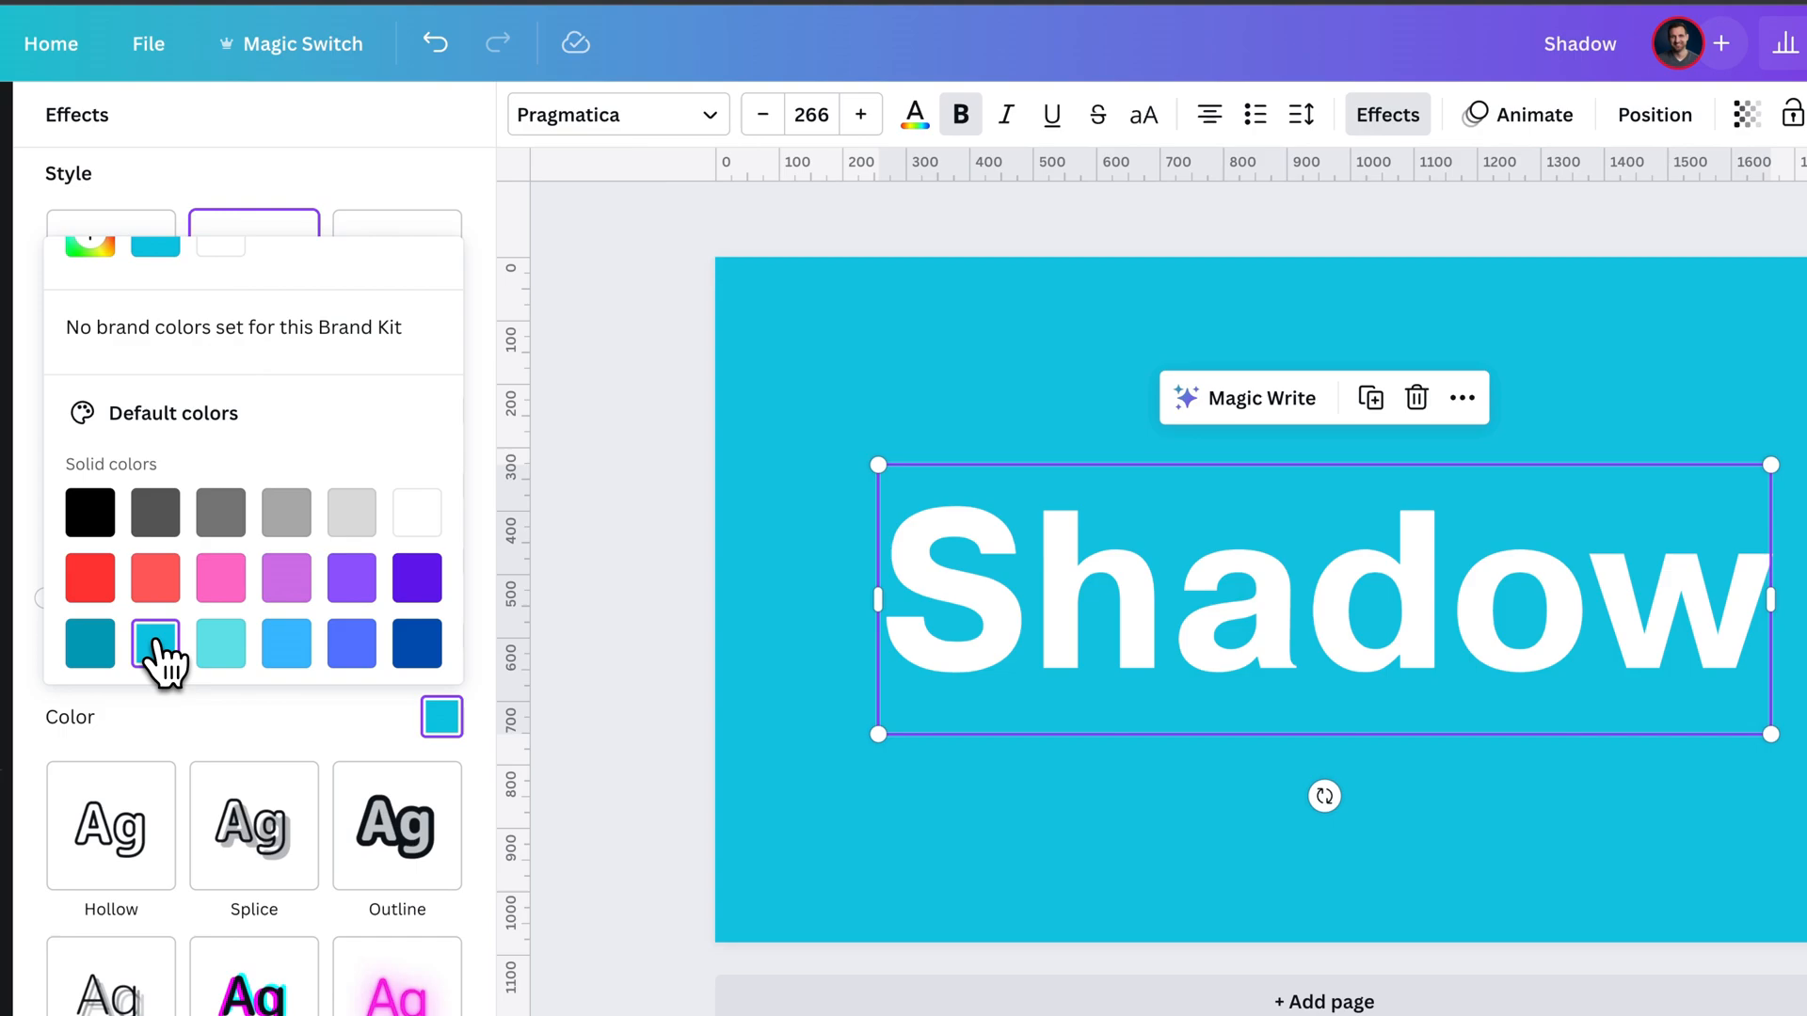
{"action": "left_click", "coordinate": [89, 512]}
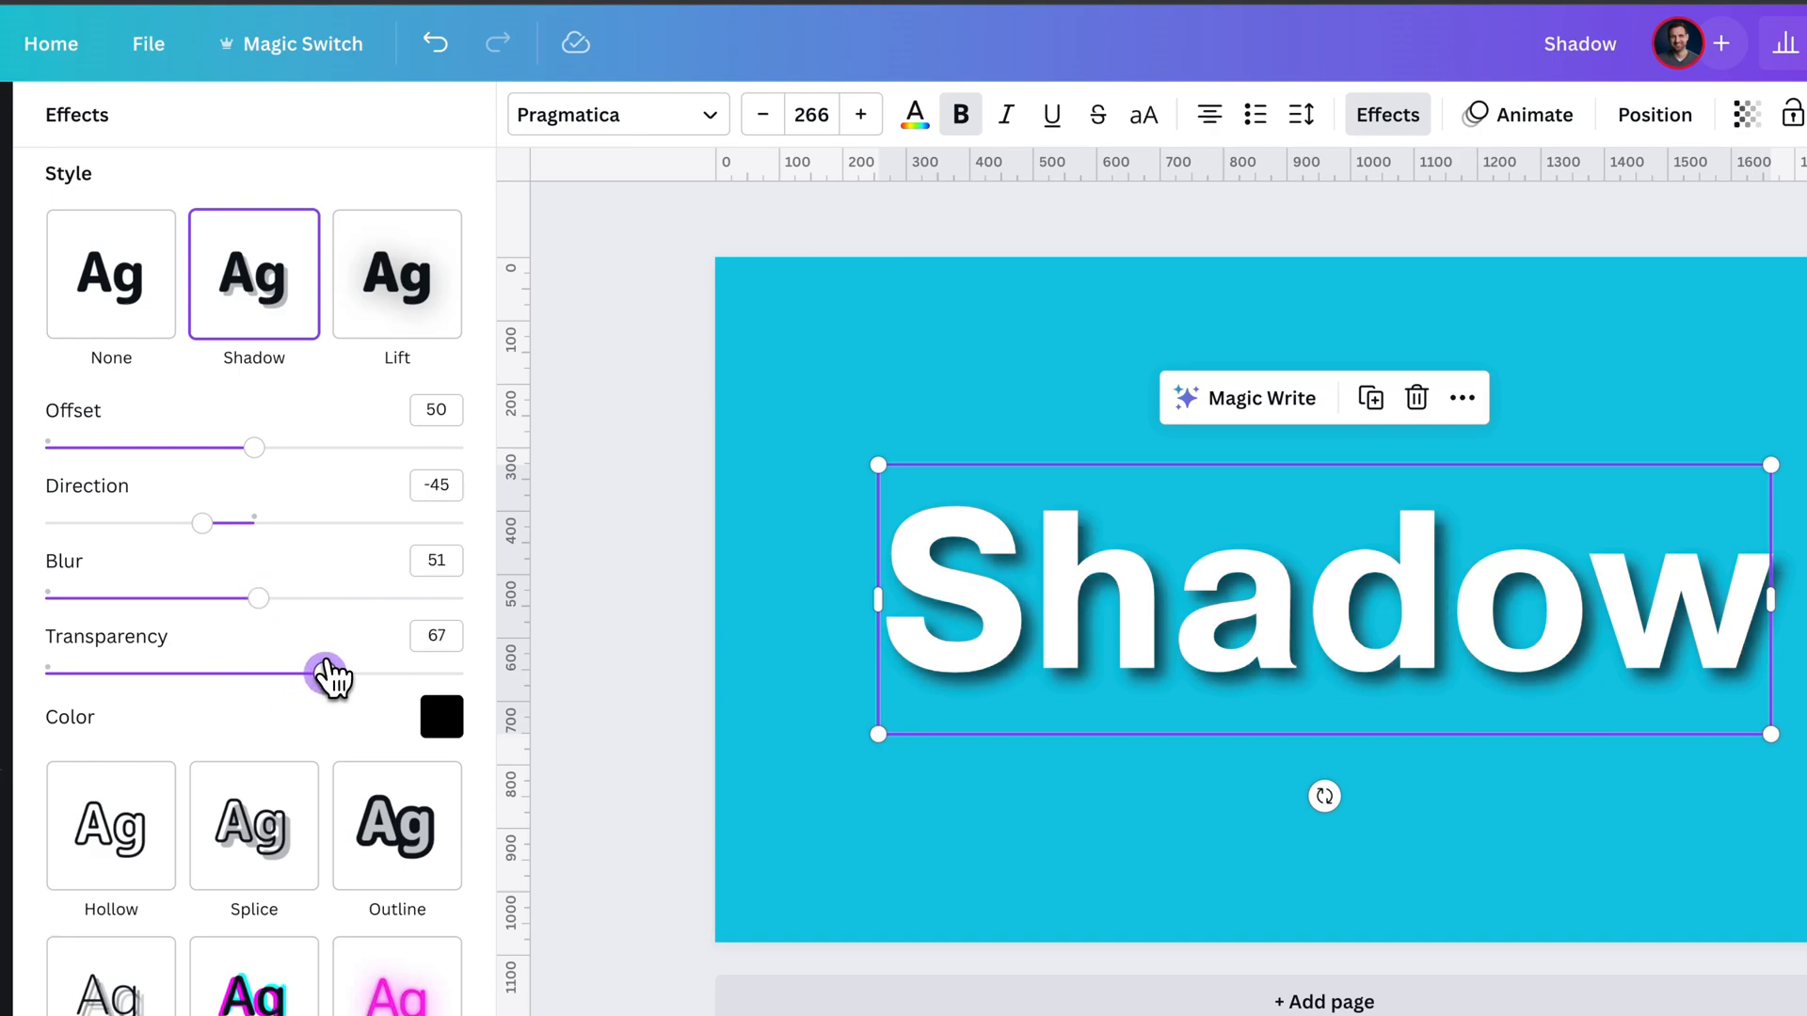
{"action": "mouse_move", "coordinate": [273, 456]}
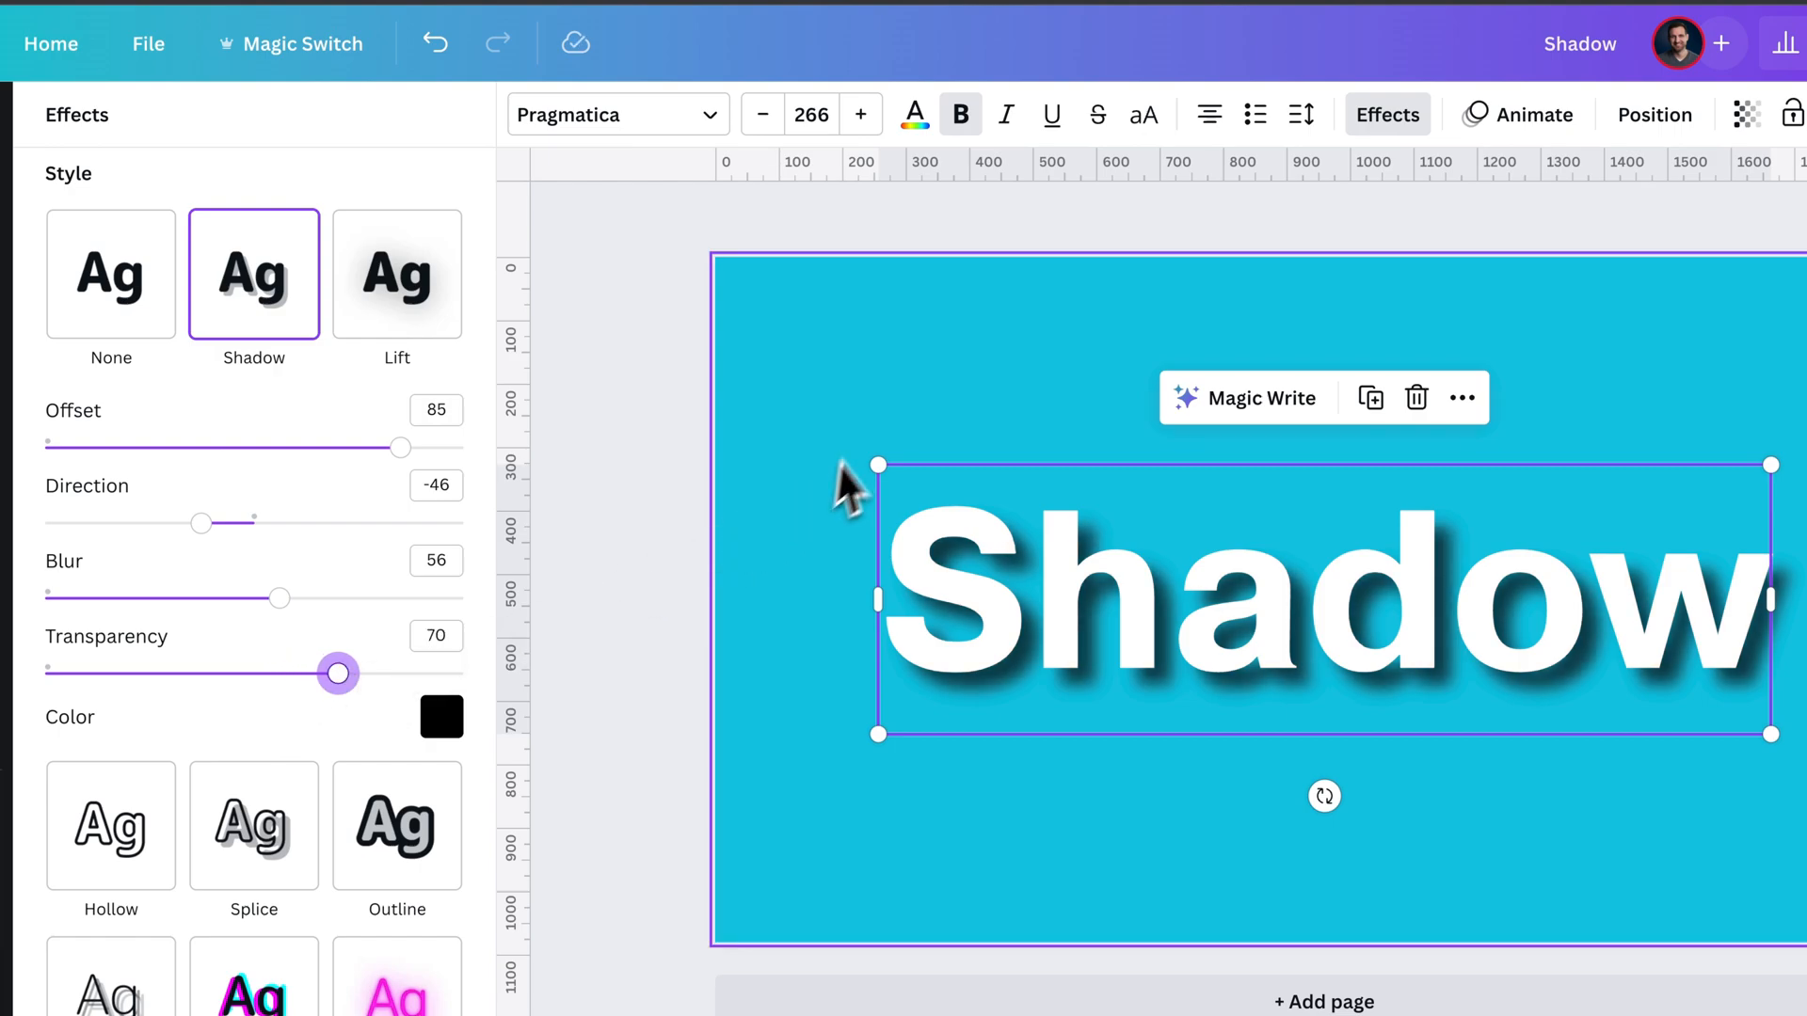
- Reopen the color choices for the shadow with offset 85, blur 56, transparency 70
{"action": "left_click", "coordinate": [441, 716]}
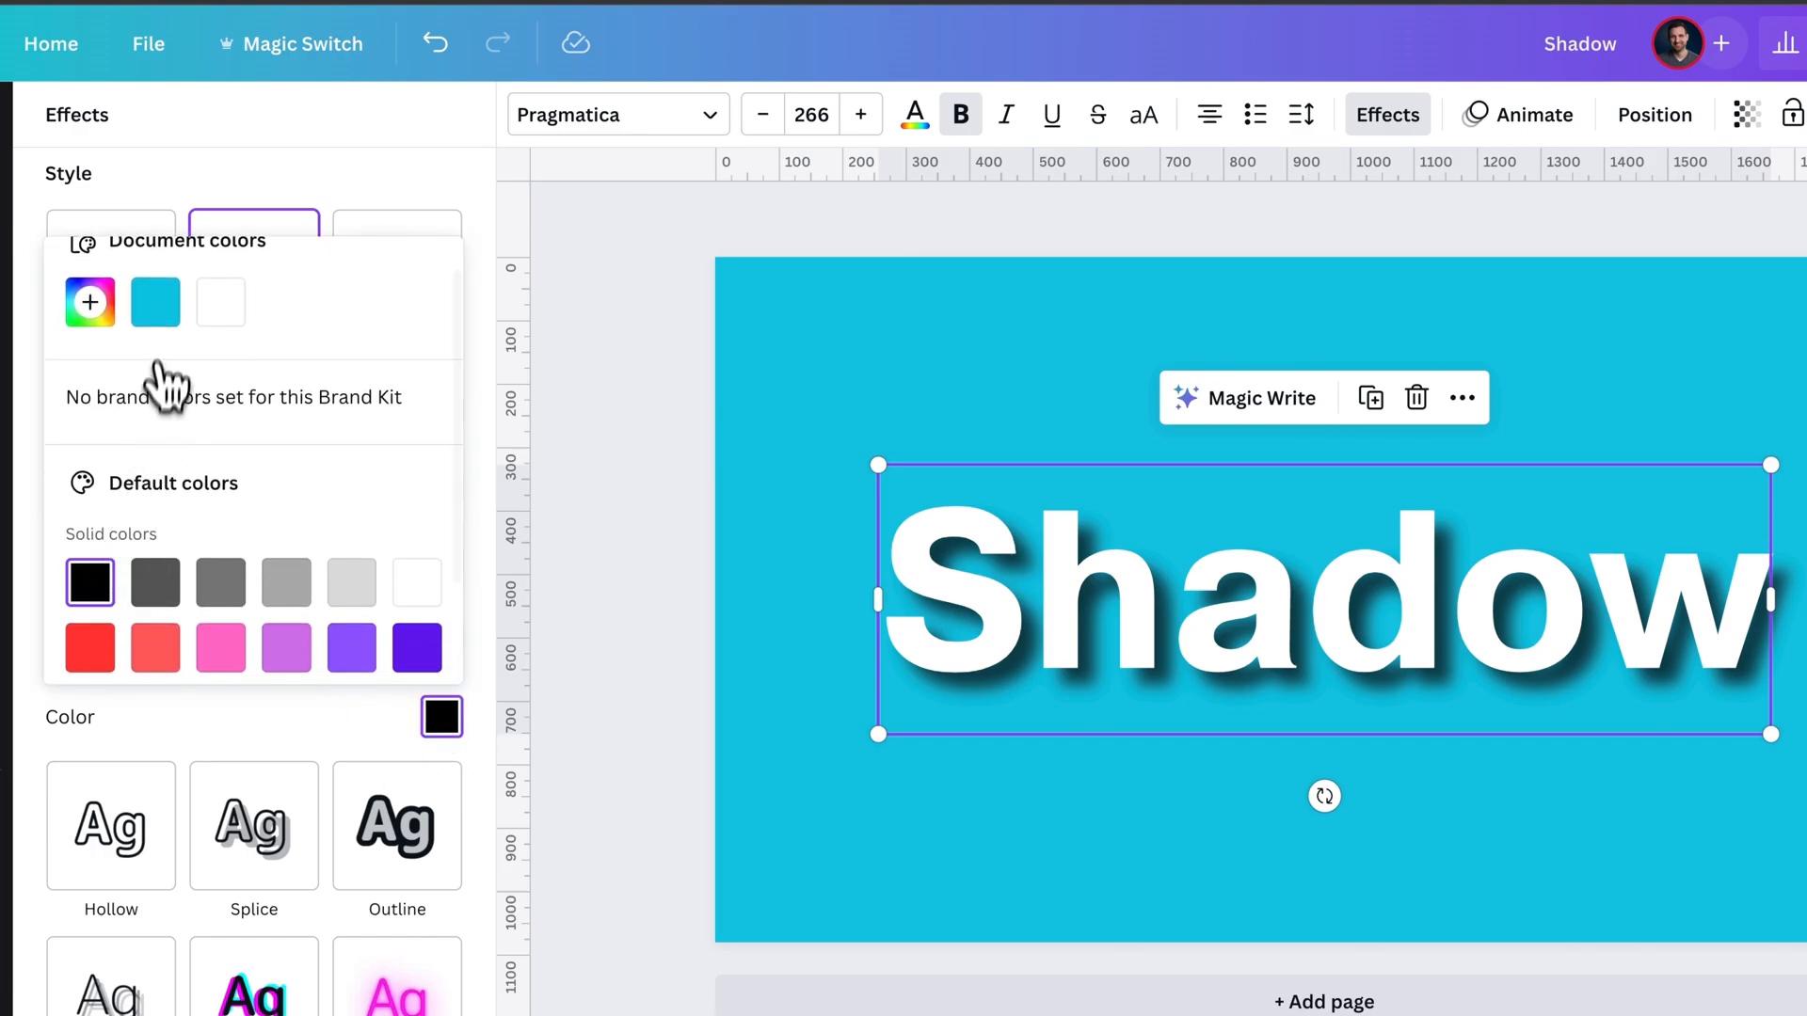
- Tint the drop shadow dark teal #0D7182, starting from the slide's aqua color
{"action": "left_click", "coordinate": [155, 302]}
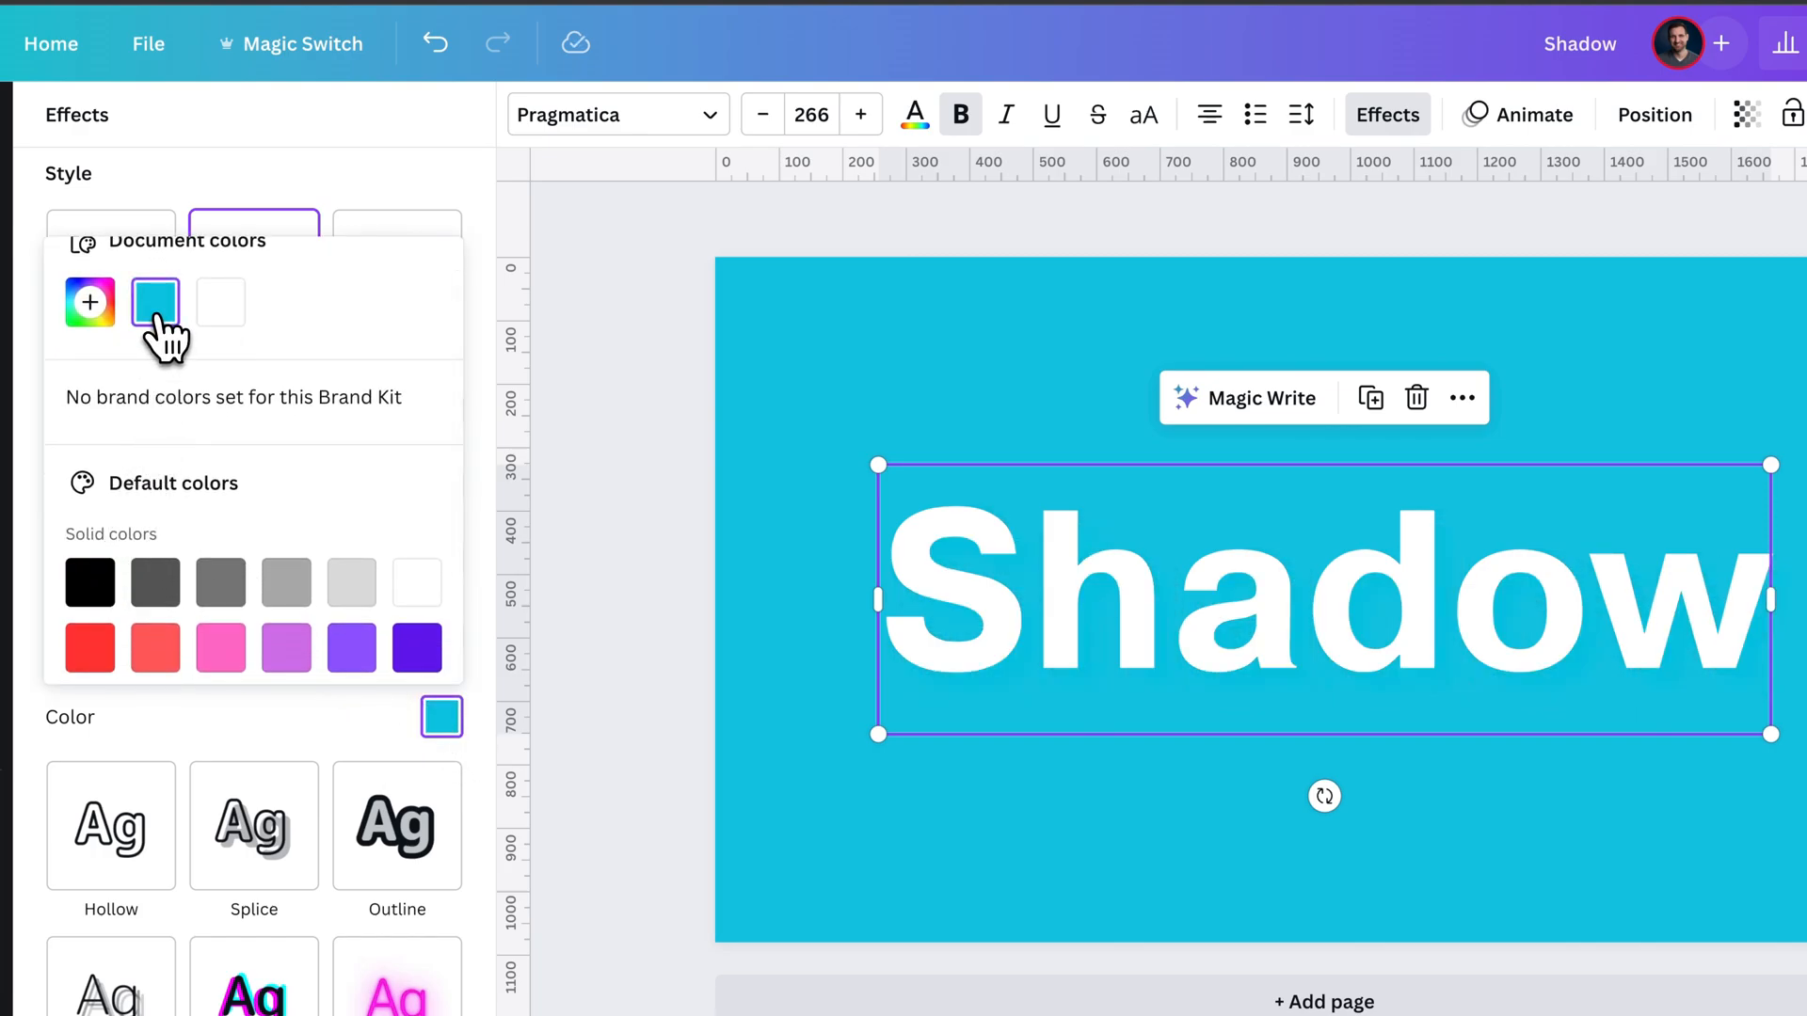
{"action": "left_click", "coordinate": [89, 303]}
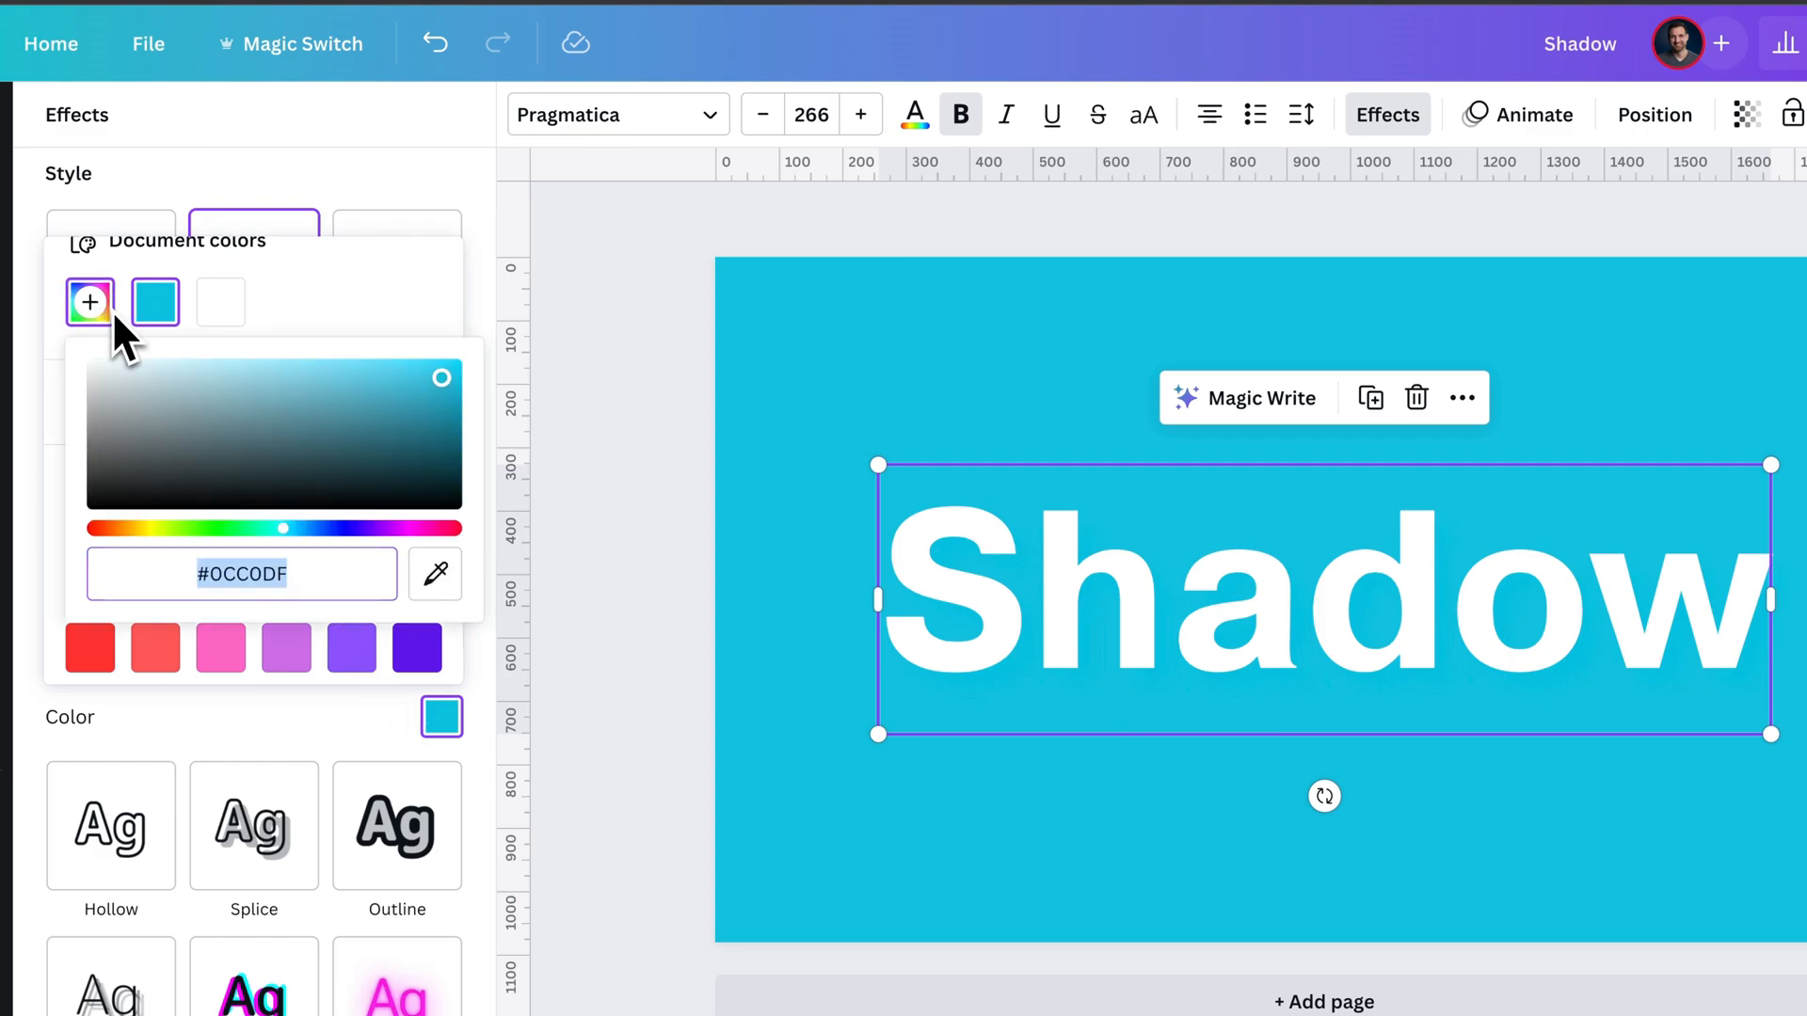
{"action": "mouse_move", "coordinate": [90, 302]}
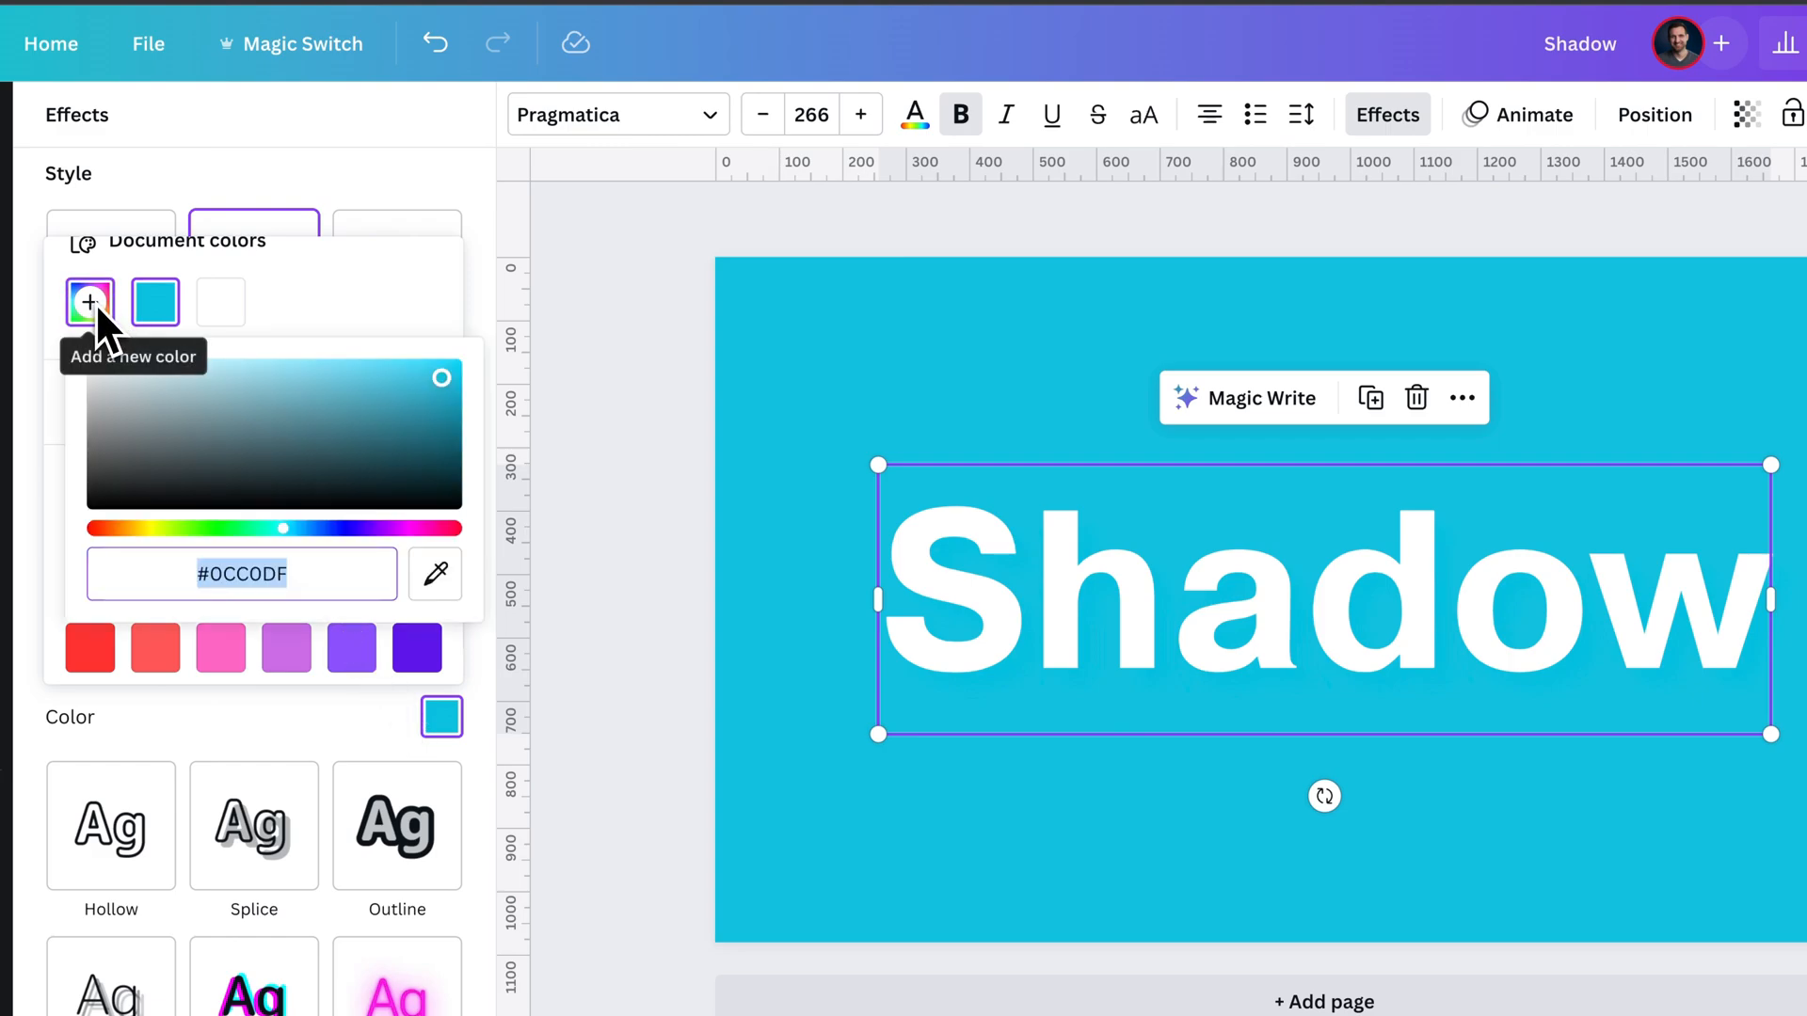
{"action": "mouse_move", "coordinate": [453, 409]}
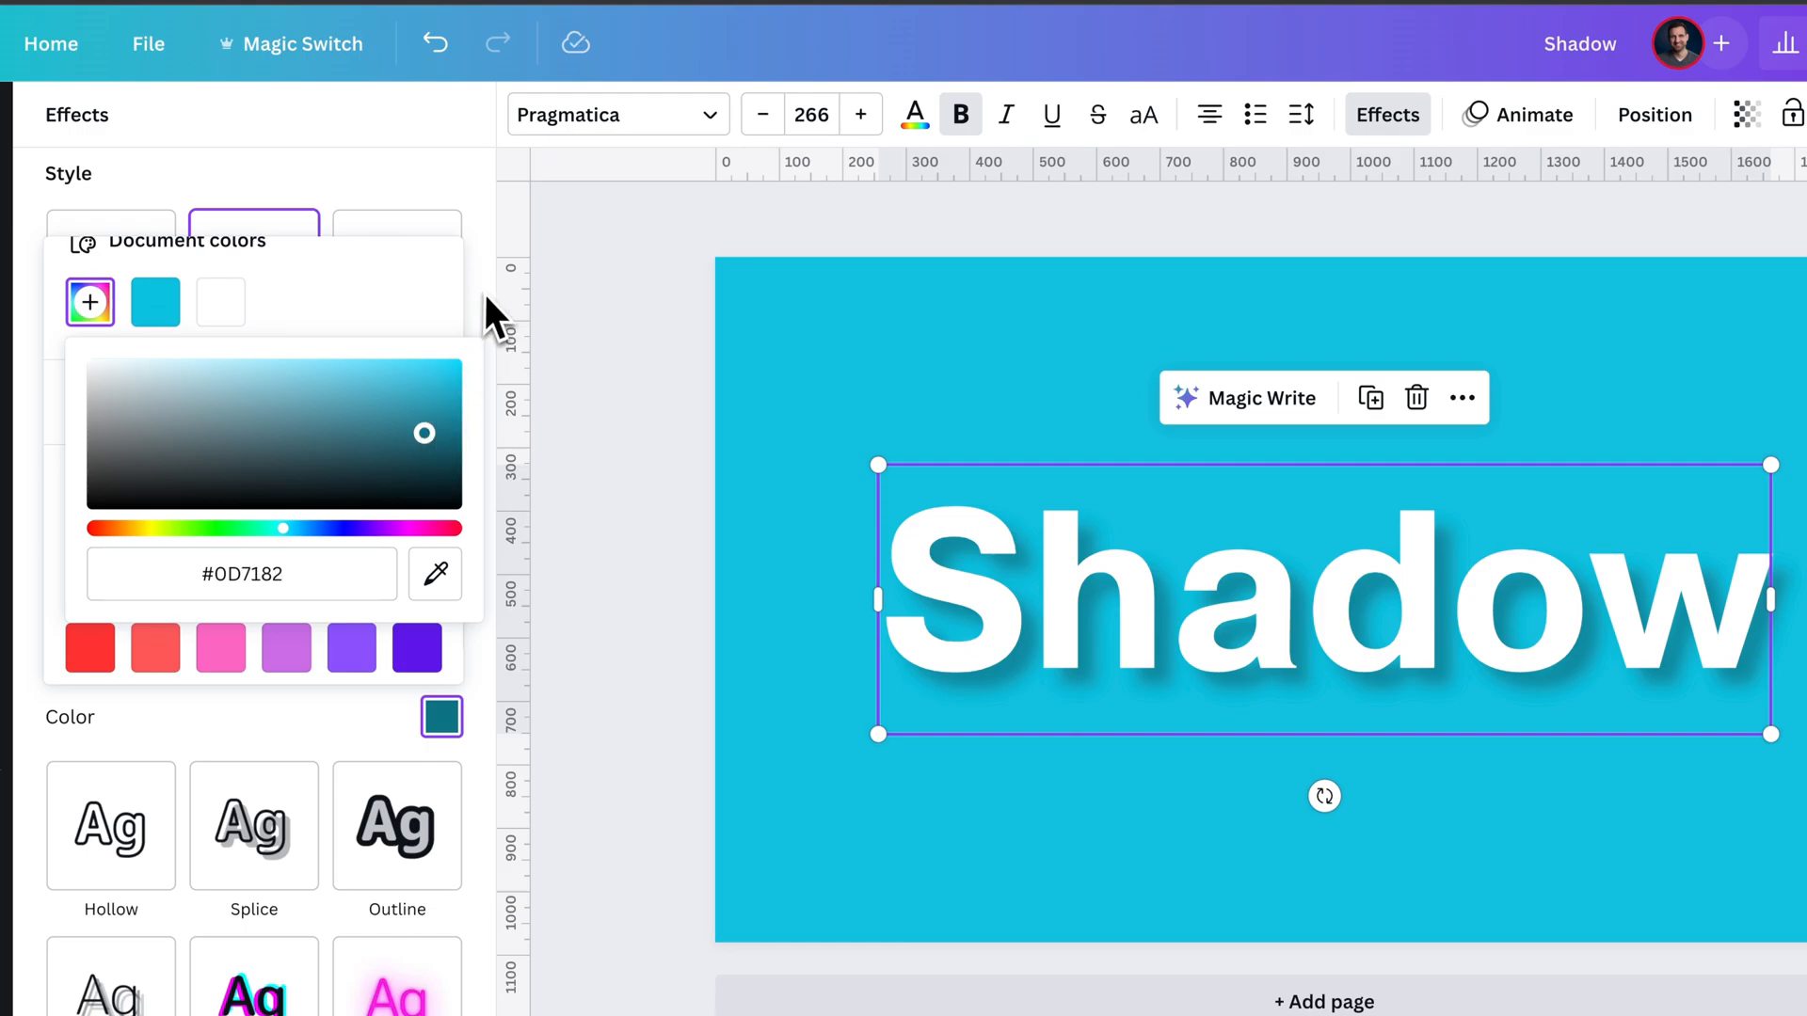
{"action": "left_click", "coordinate": [1015, 708]}
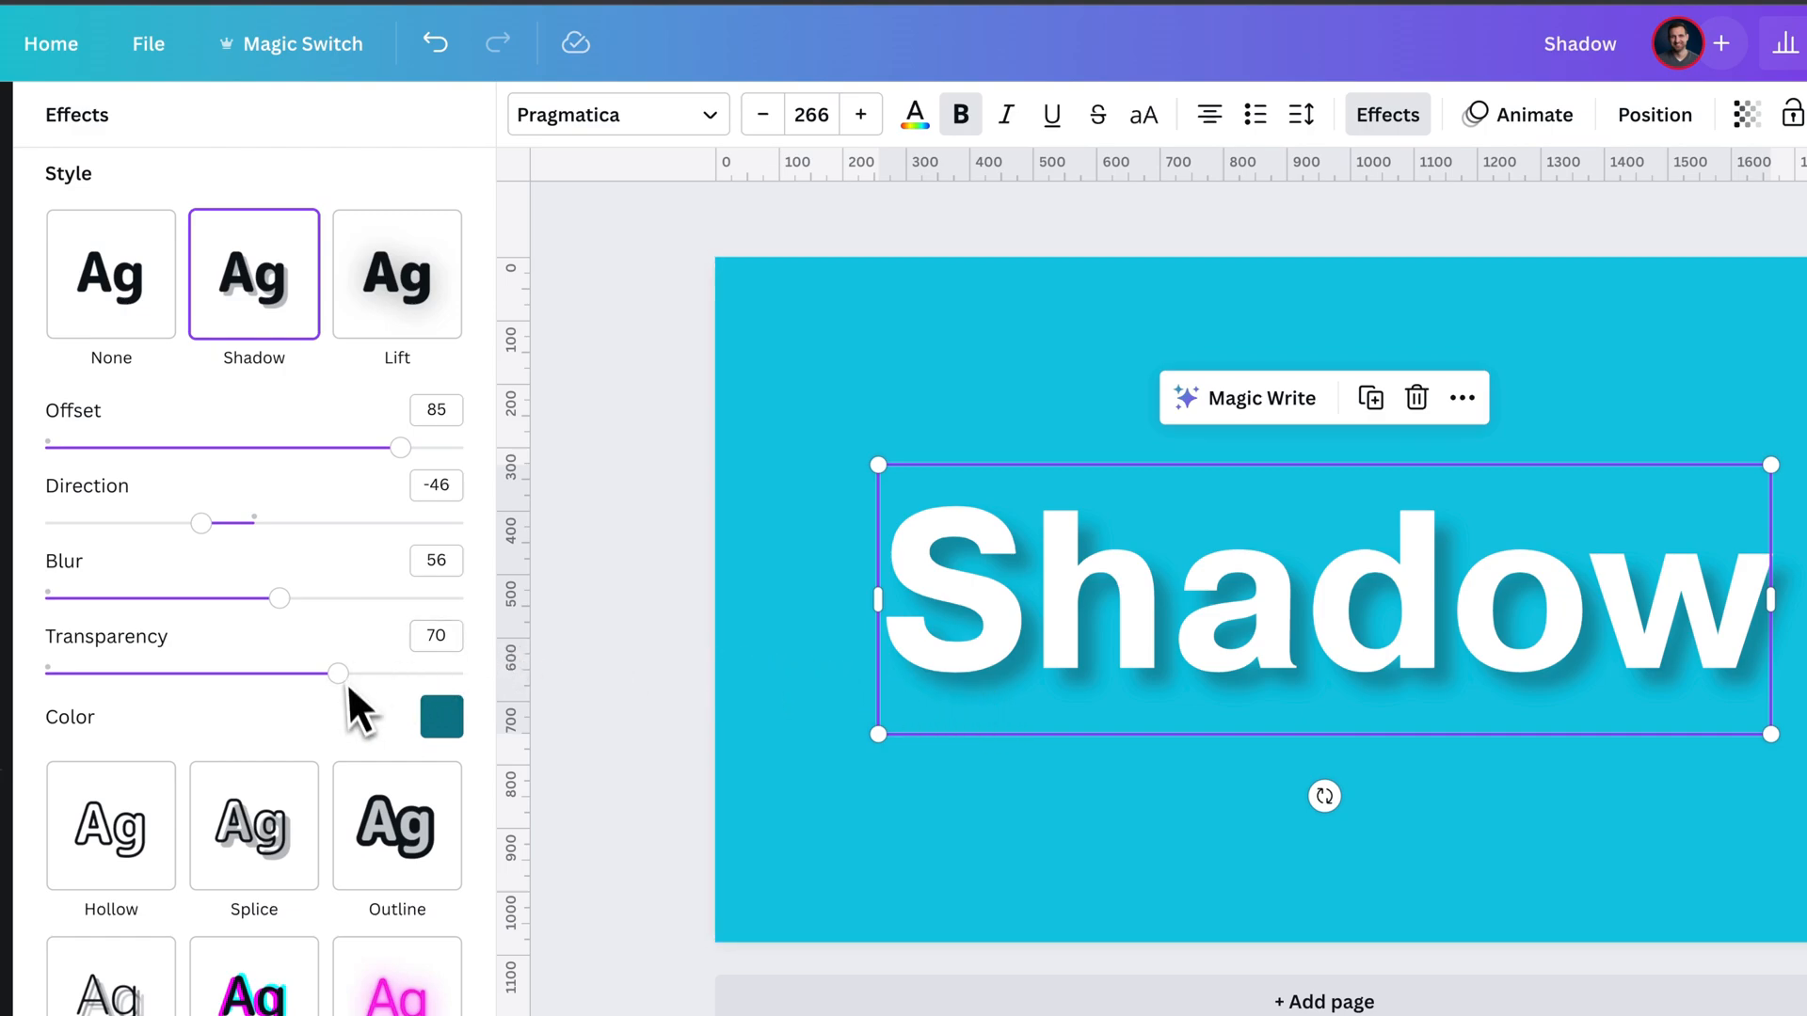
{"action": "mouse_move", "coordinate": [442, 717]}
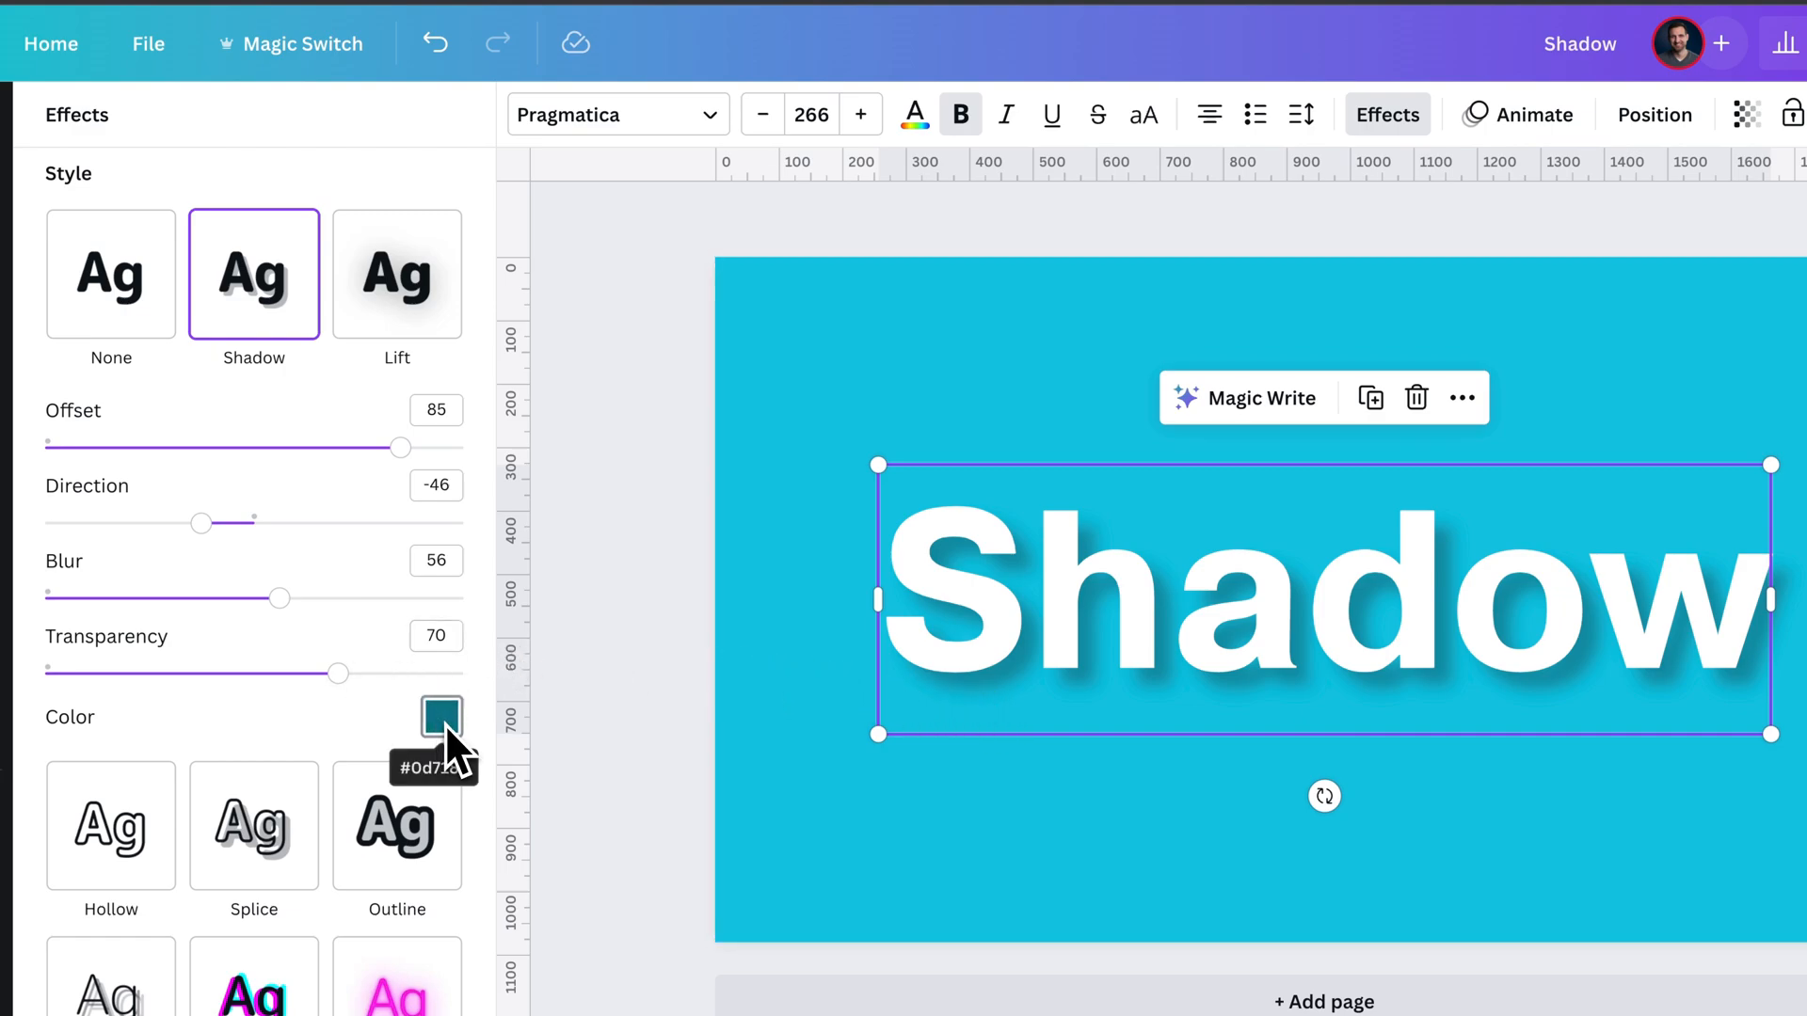
{"action": "mouse_move", "coordinate": [338, 672]}
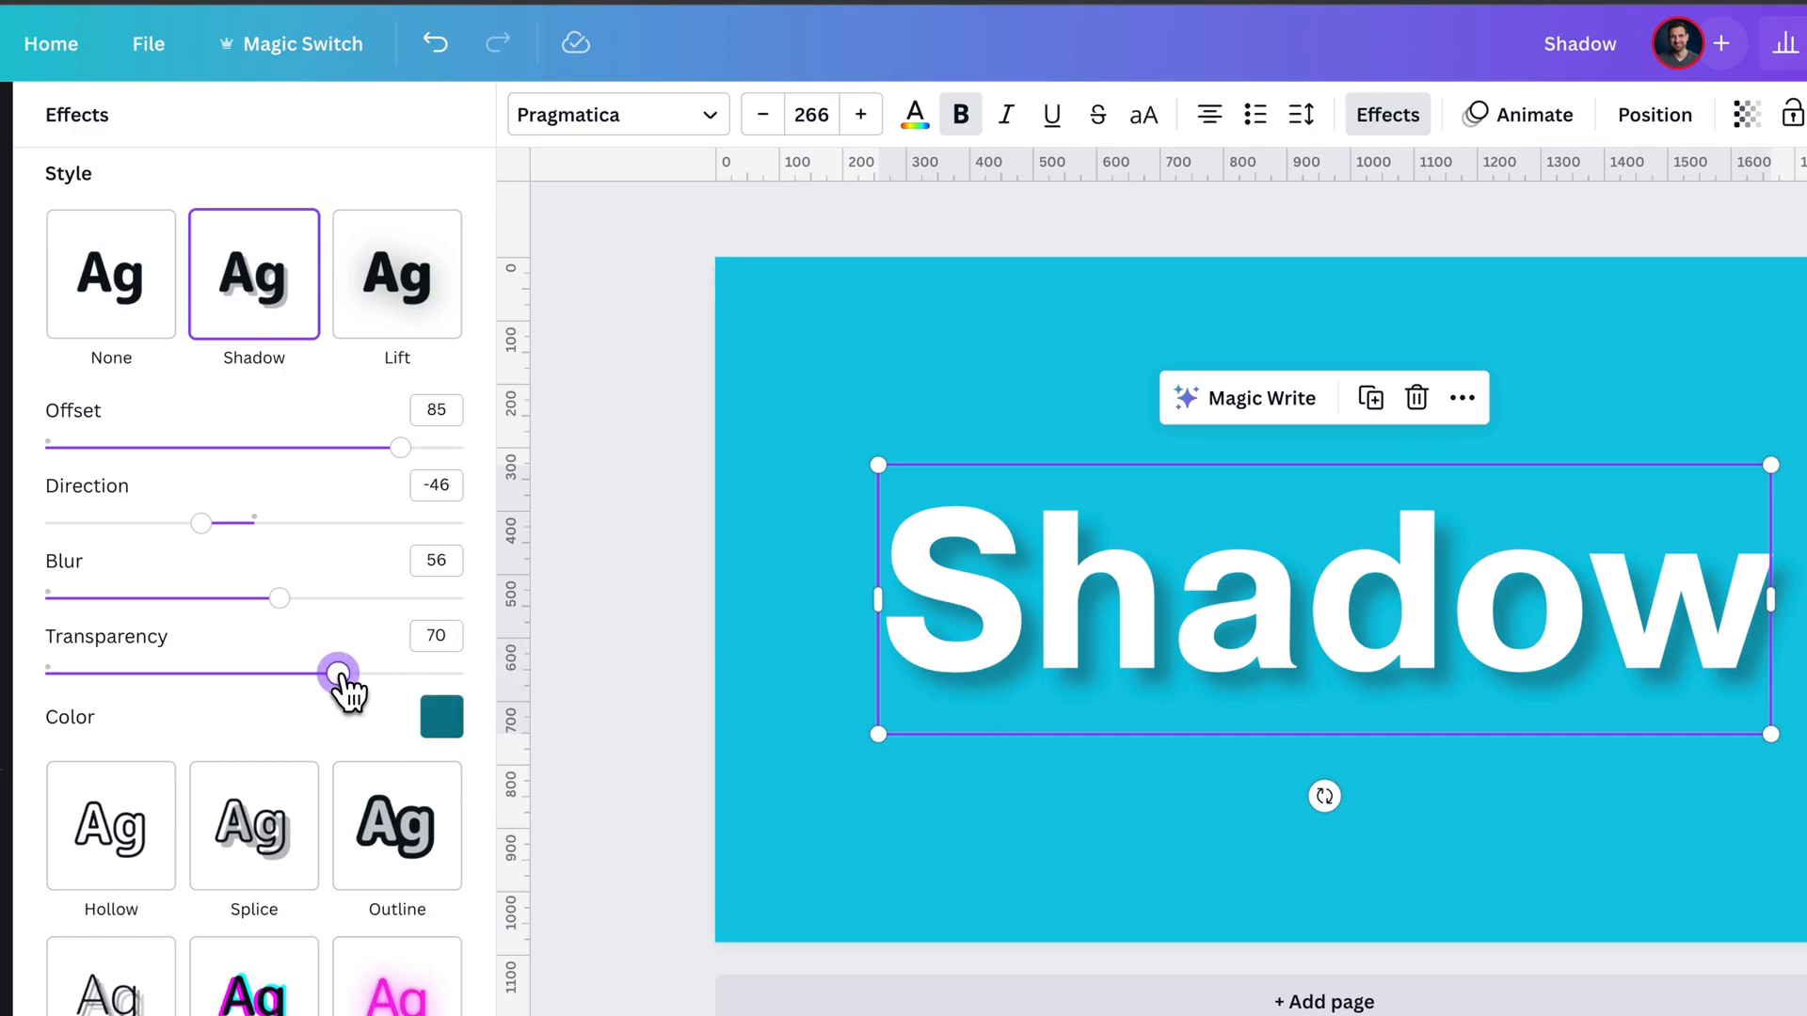